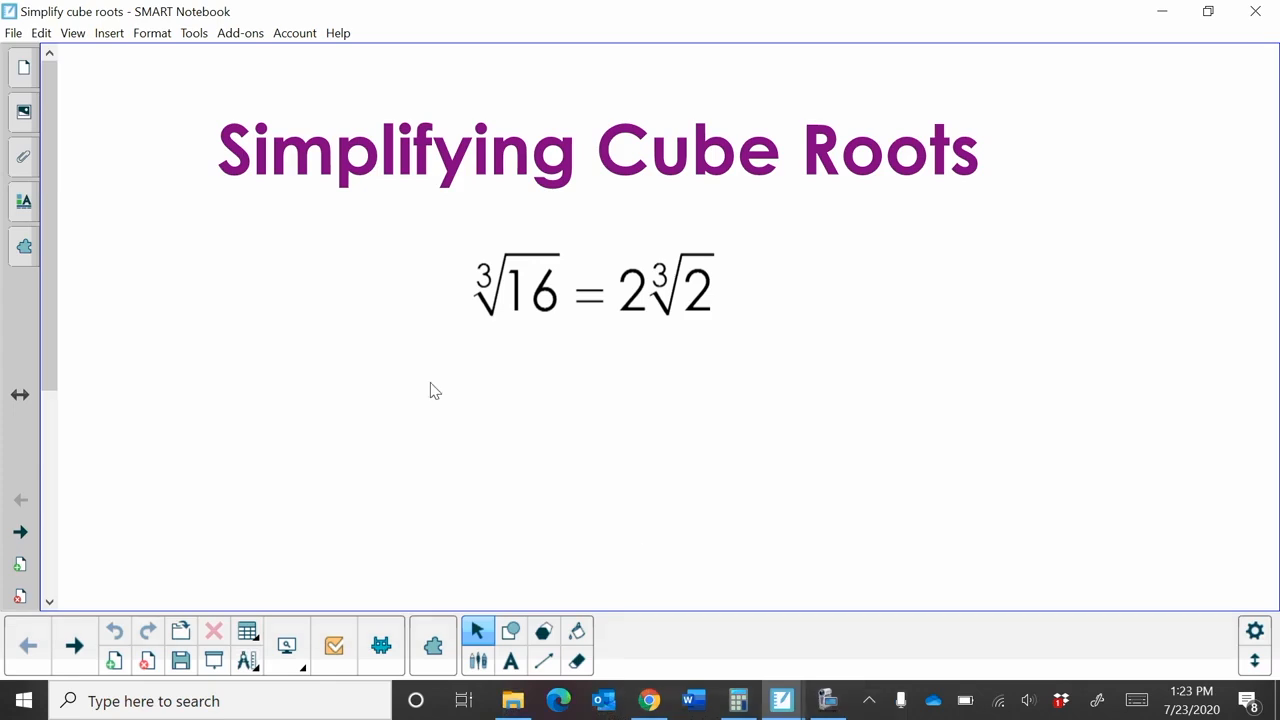
mouse_move(578, 356)
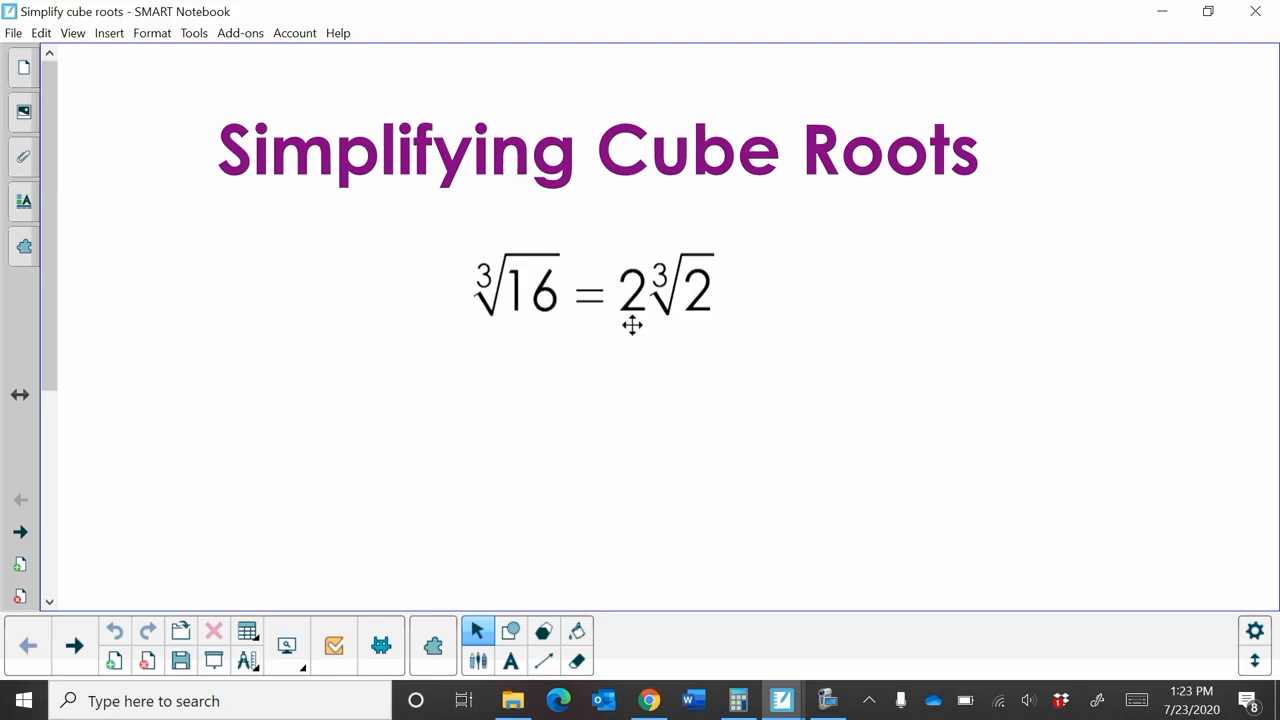
mouse_move(164, 462)
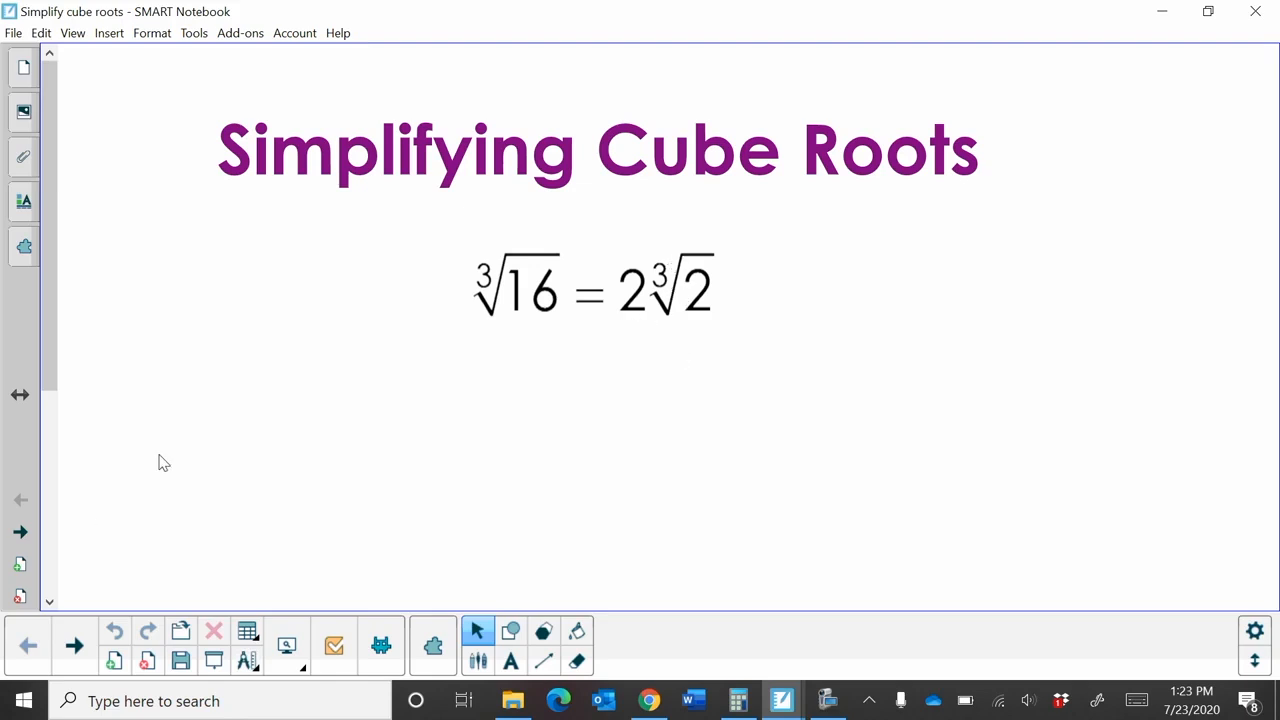
Step: Advance from the title page to the Ex. 1 page showing ∛24
click(21, 531)
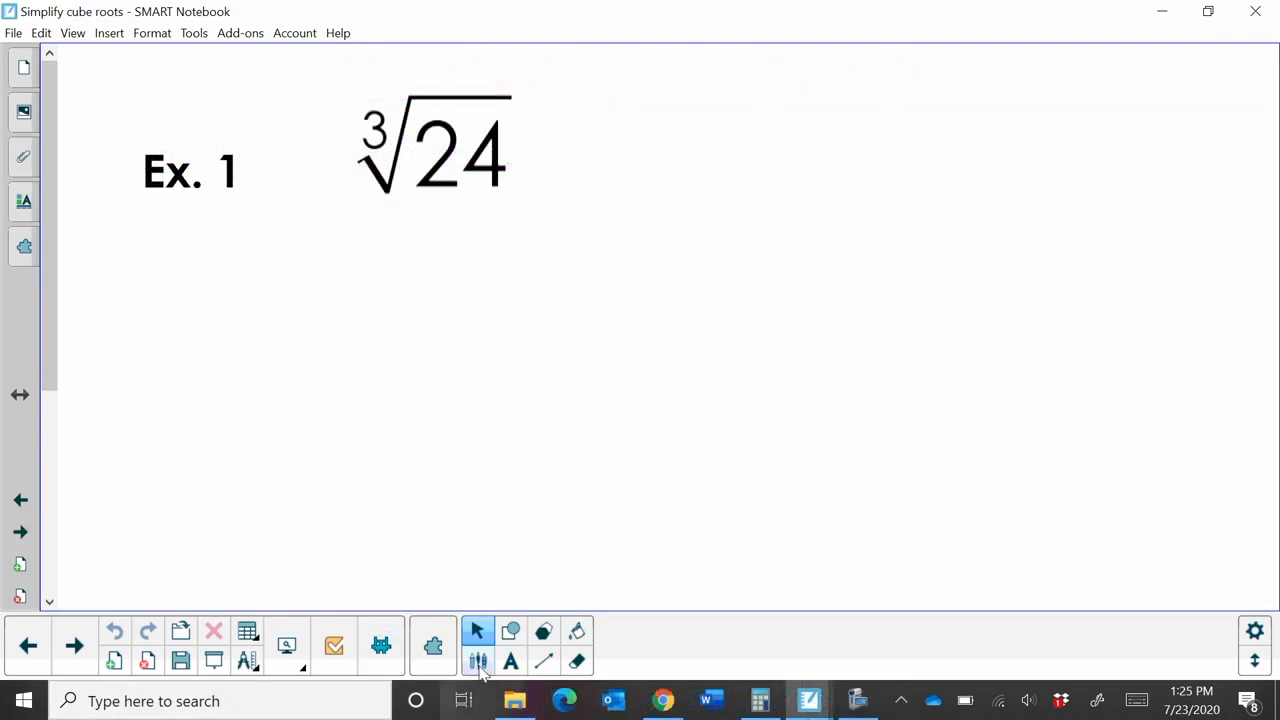
Step: With the pen, draw the factor tree: 24 into 2 and 12, 12 into 2 and 6, 6 into 2 and 3
click(477, 645)
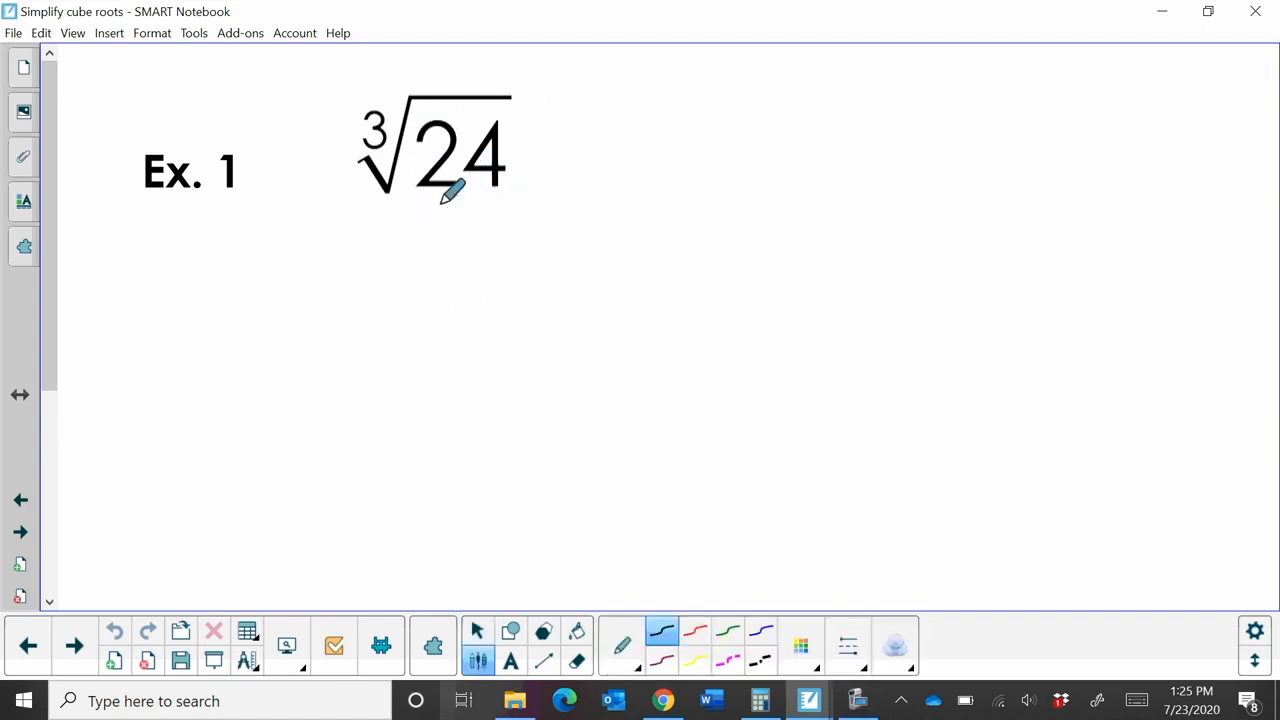
drag(420, 220, 440, 300)
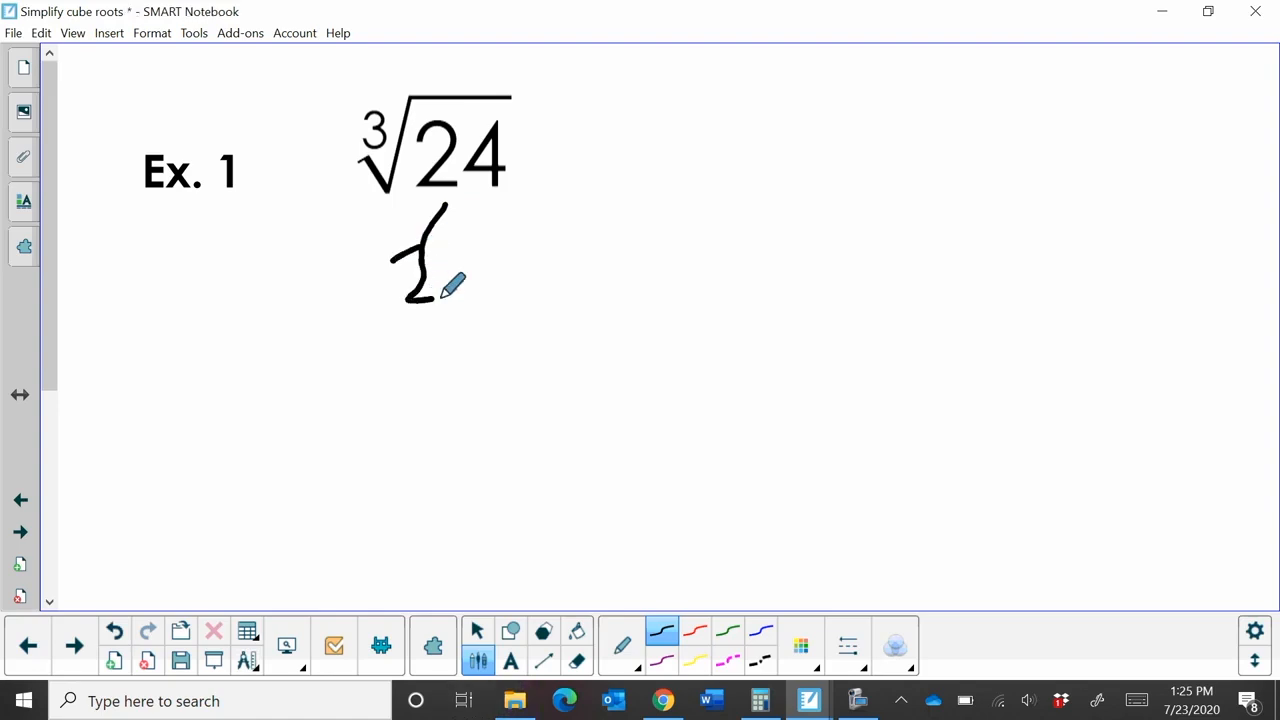
drag(470, 205, 545, 295)
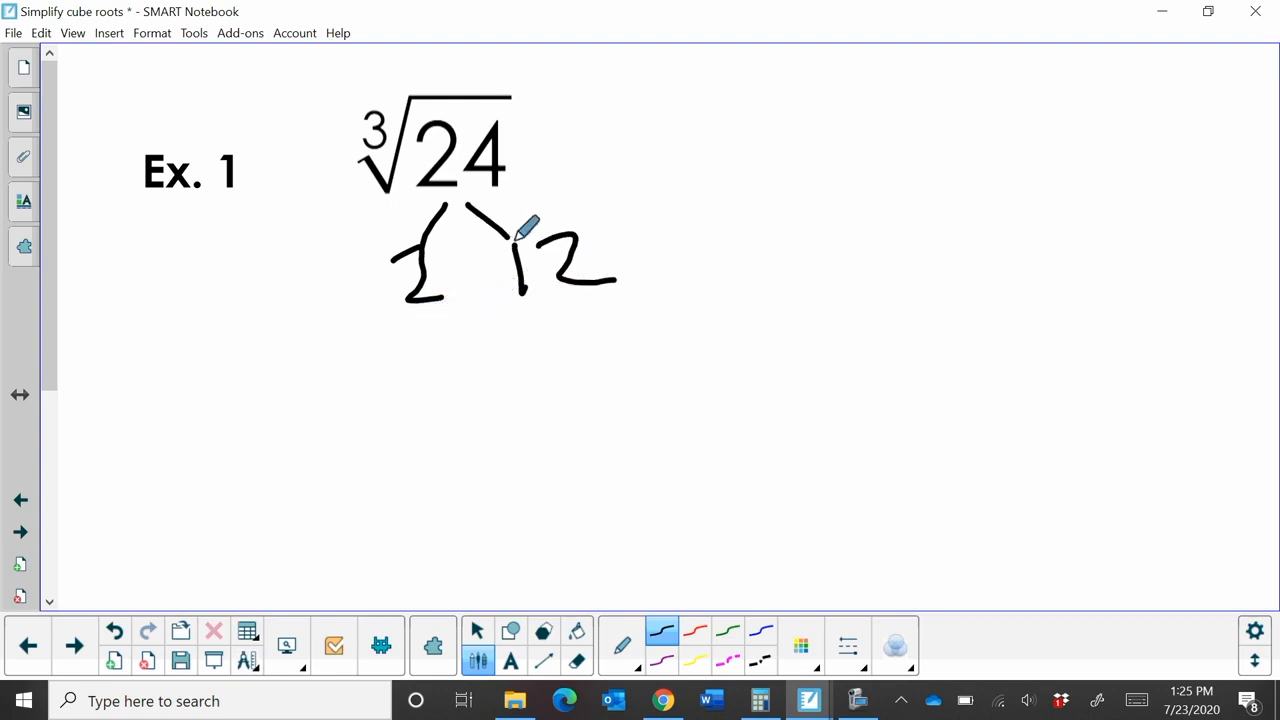
drag(525, 230, 520, 345)
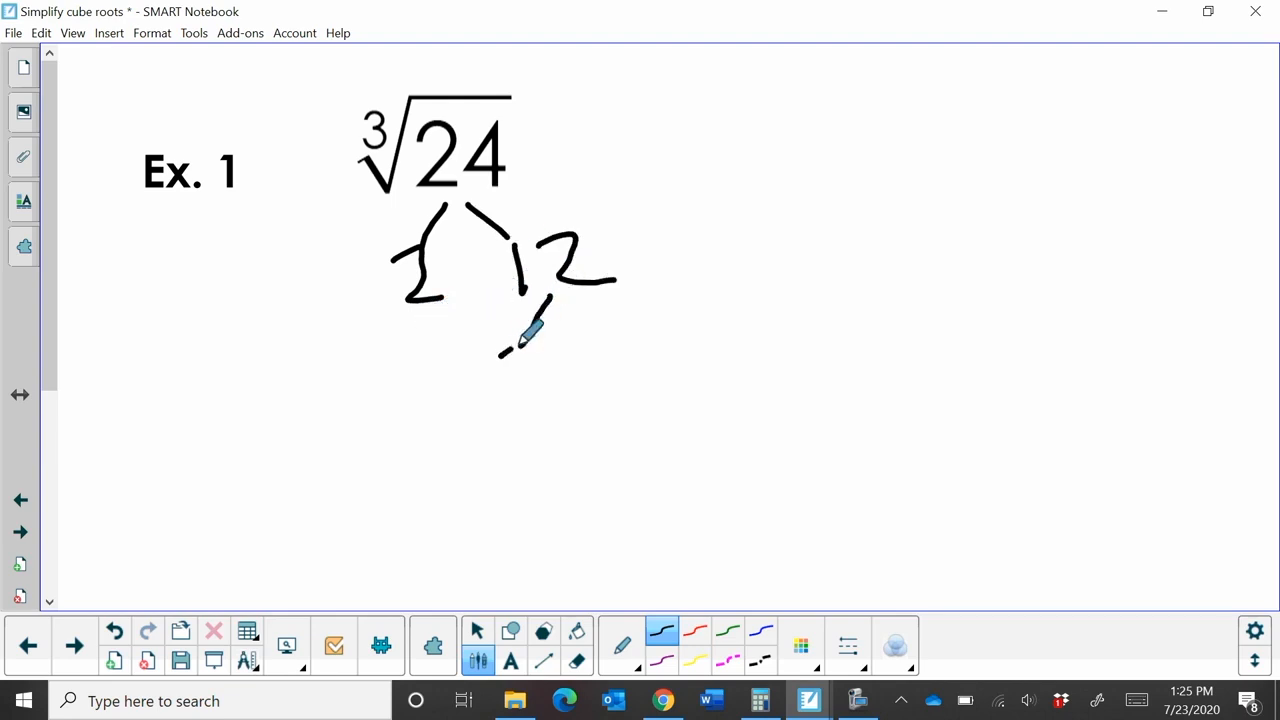
drag(540, 300, 520, 390)
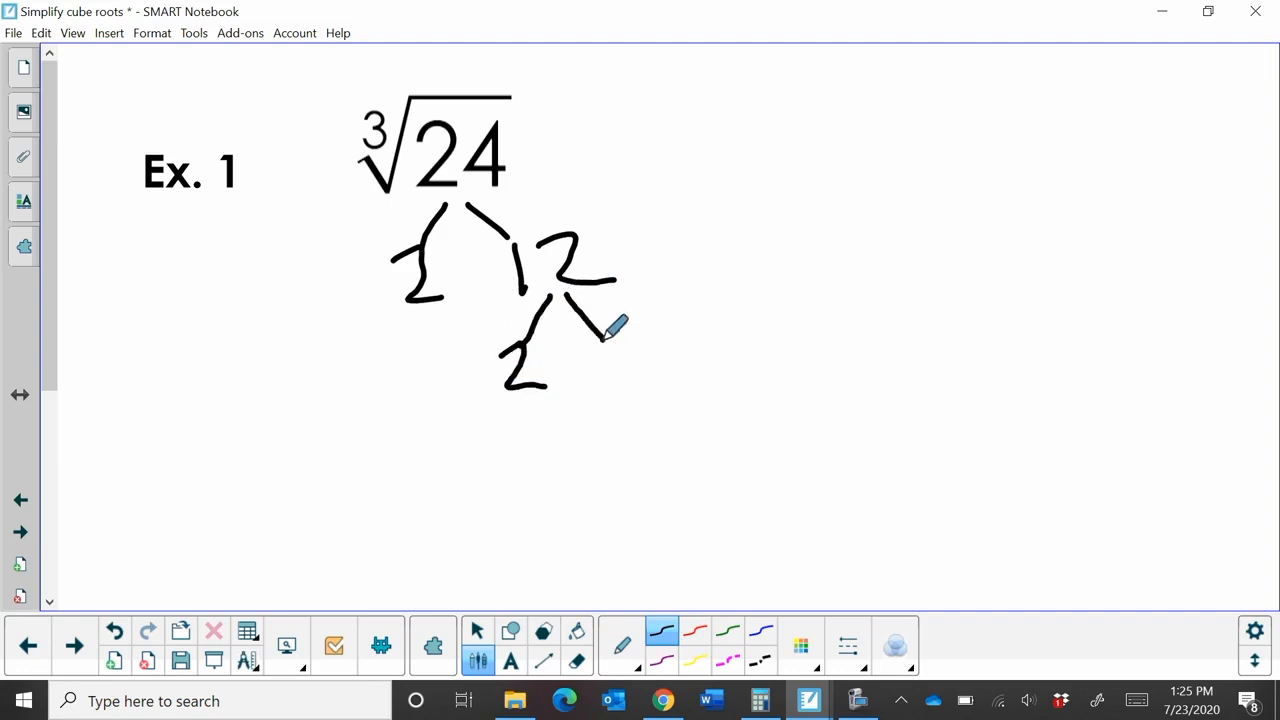
drag(600, 300, 640, 370)
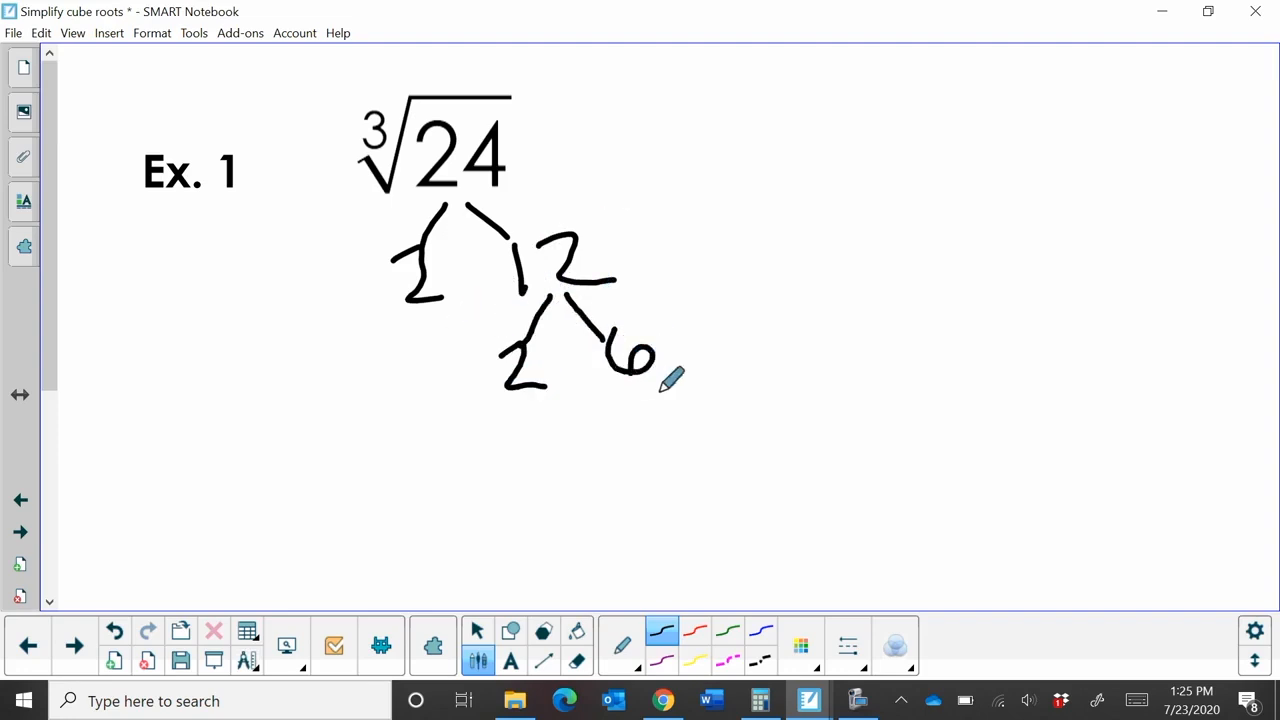
drag(600, 400, 650, 470)
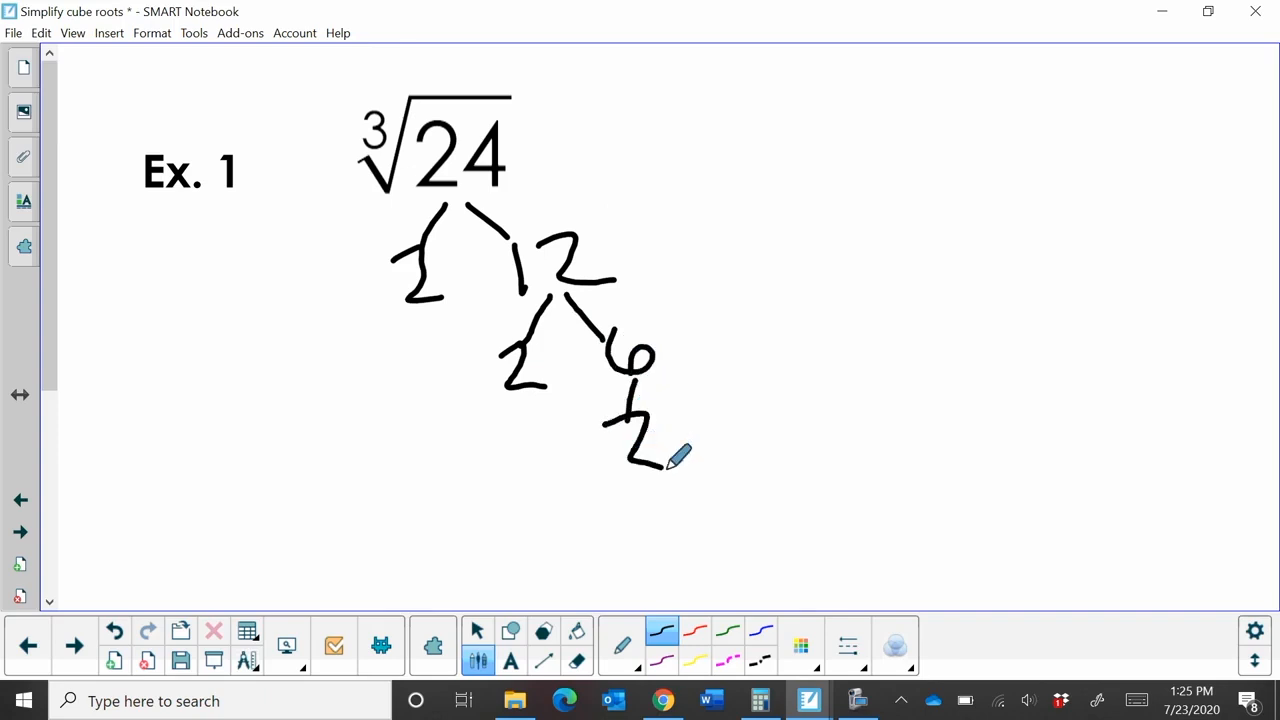
drag(645, 365, 685, 400)
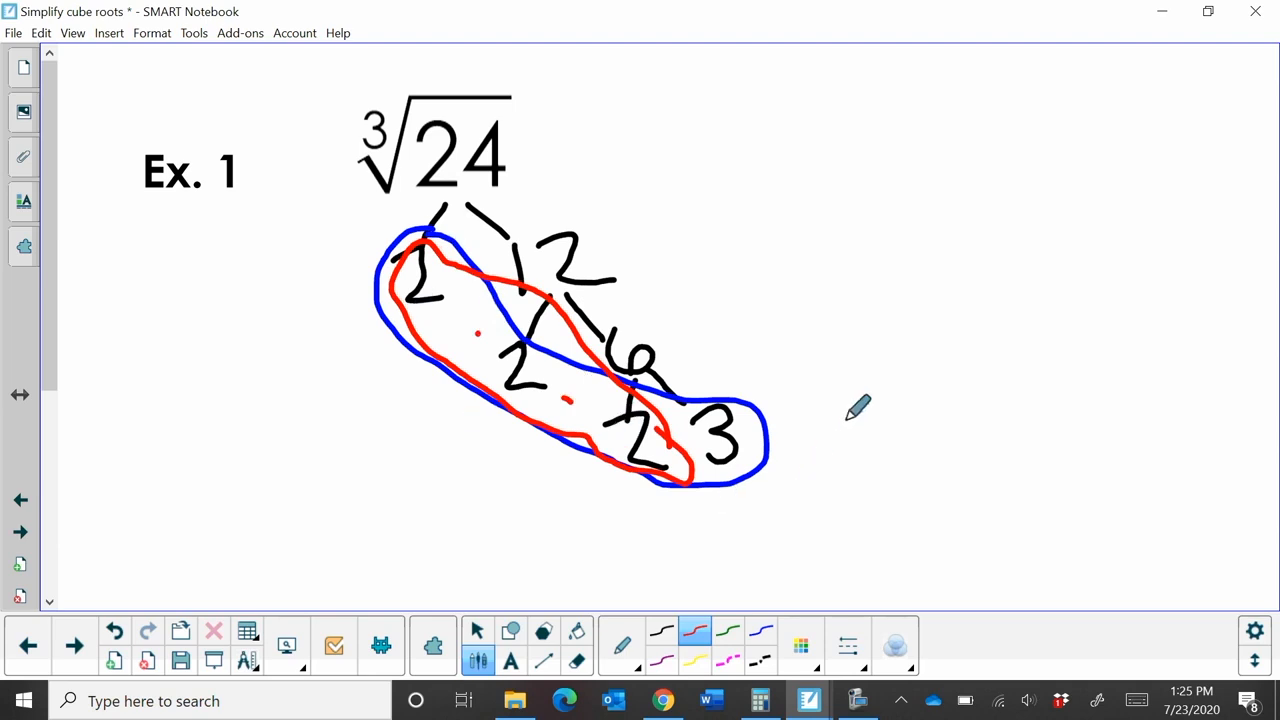
Step: Write ∛(8·3) in red beside the Ex. 1 factor tree
drag(920, 380, 940, 440)
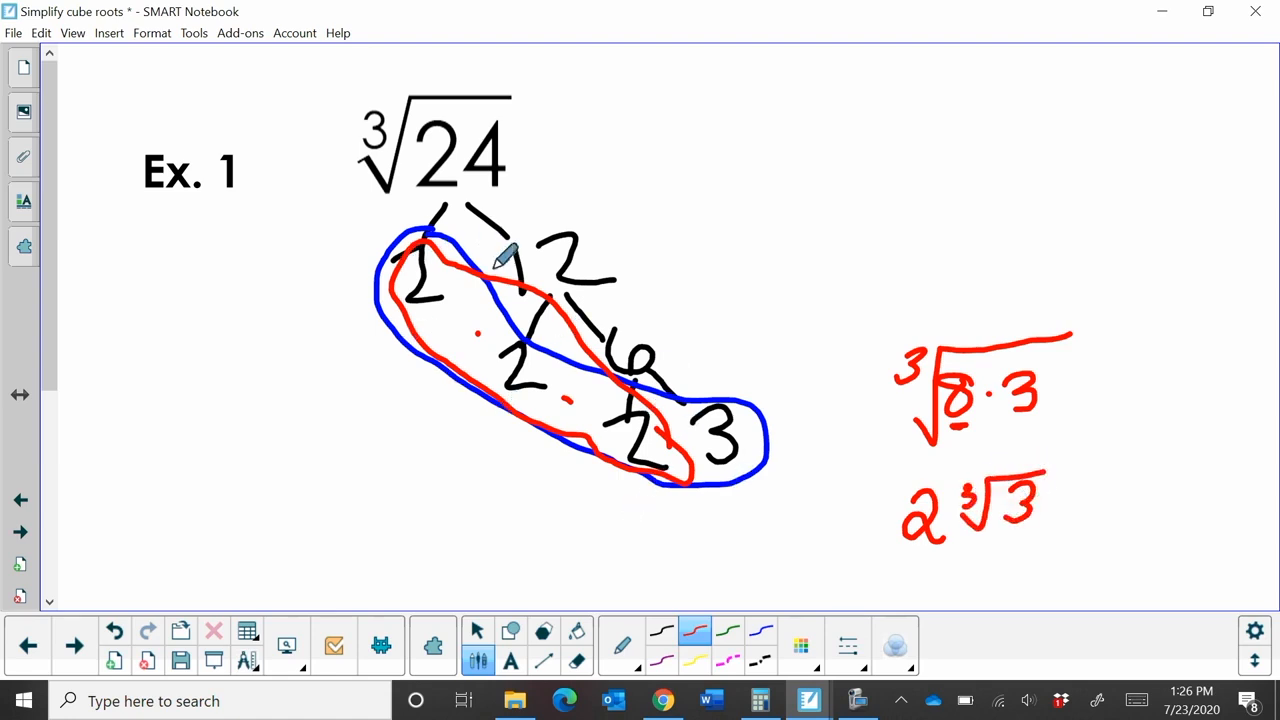
mouse_move(405, 520)
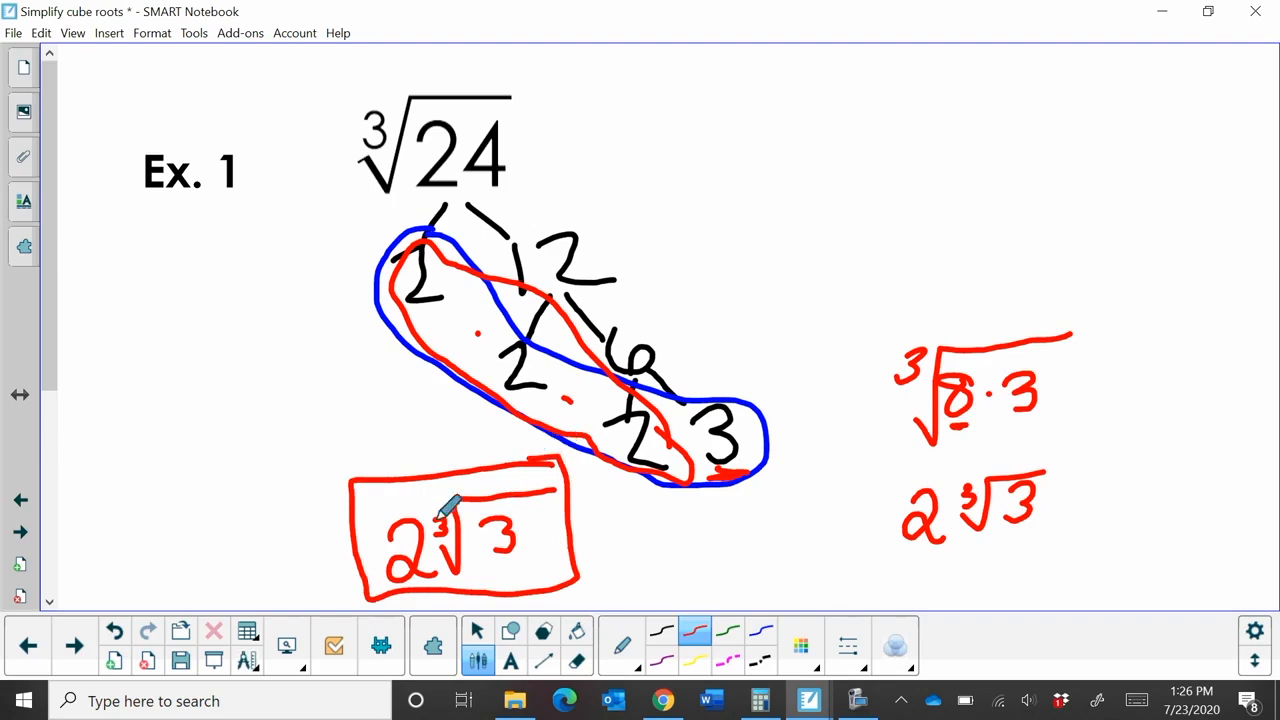
mouse_move(140, 560)
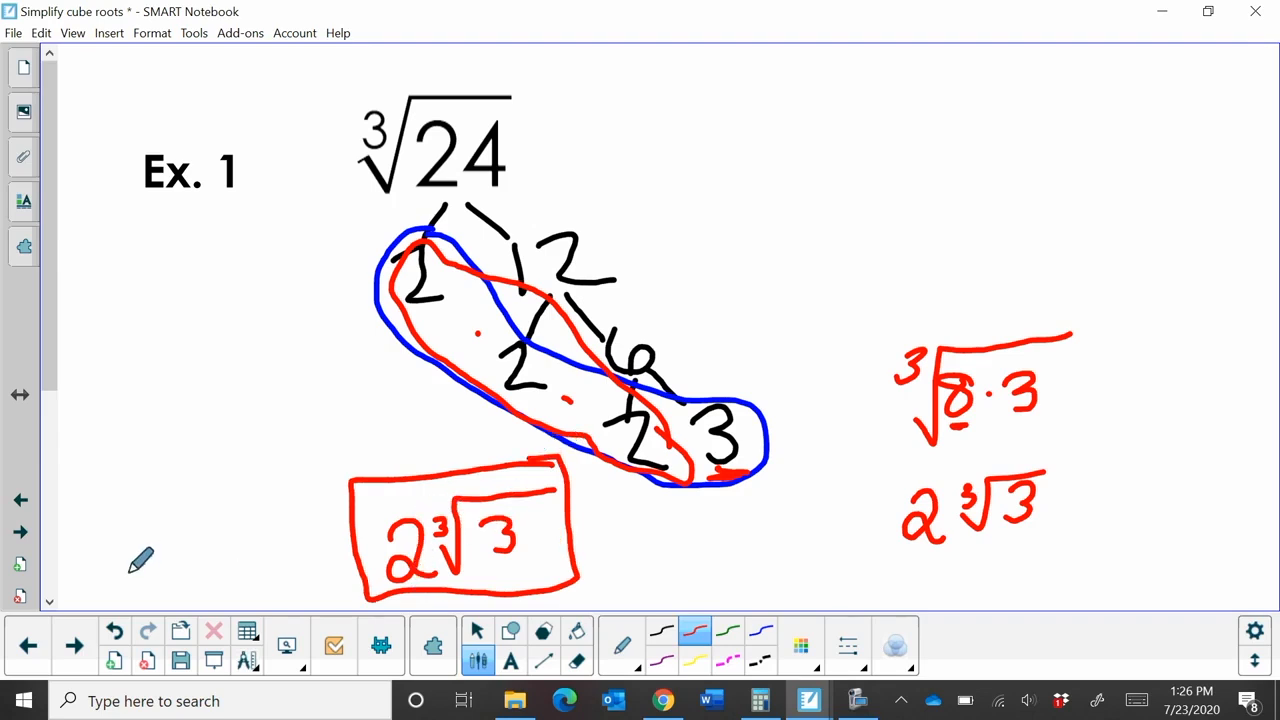
Step: On the Ex. 2 page, branch 250 into 2 and 125, then open the perfect-cubes slide
click(75, 645)
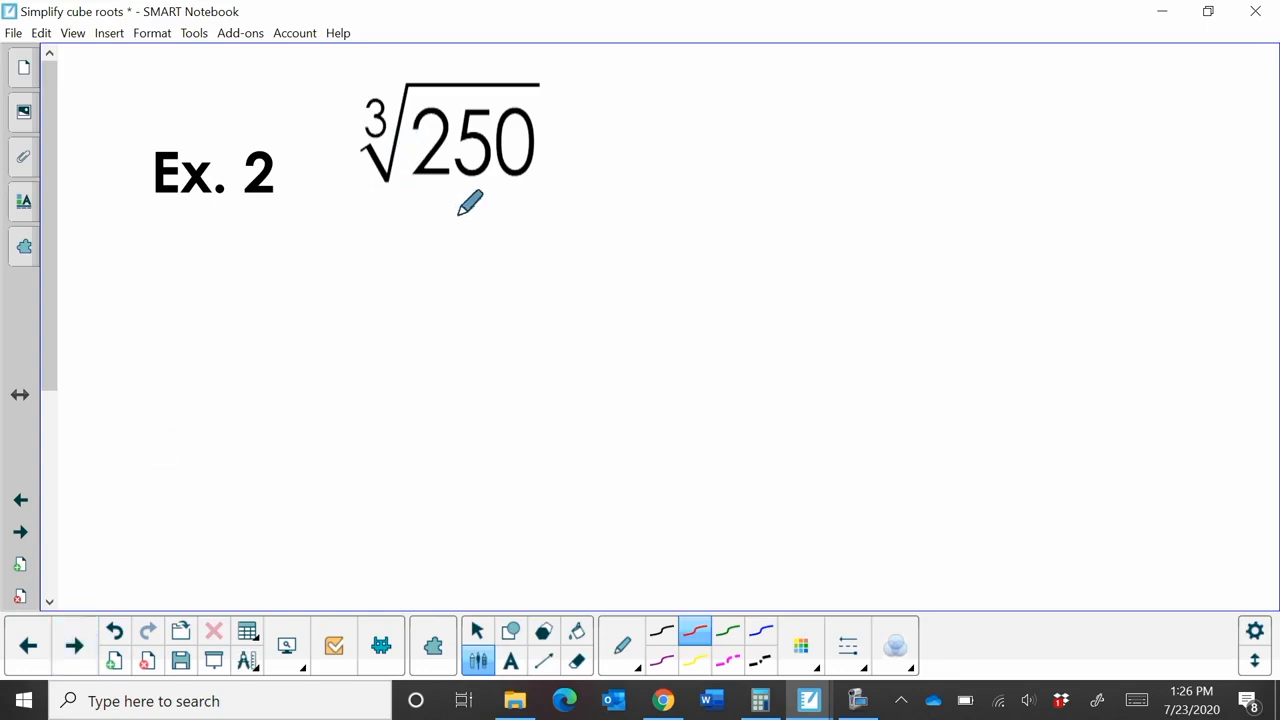
drag(470, 190, 450, 245)
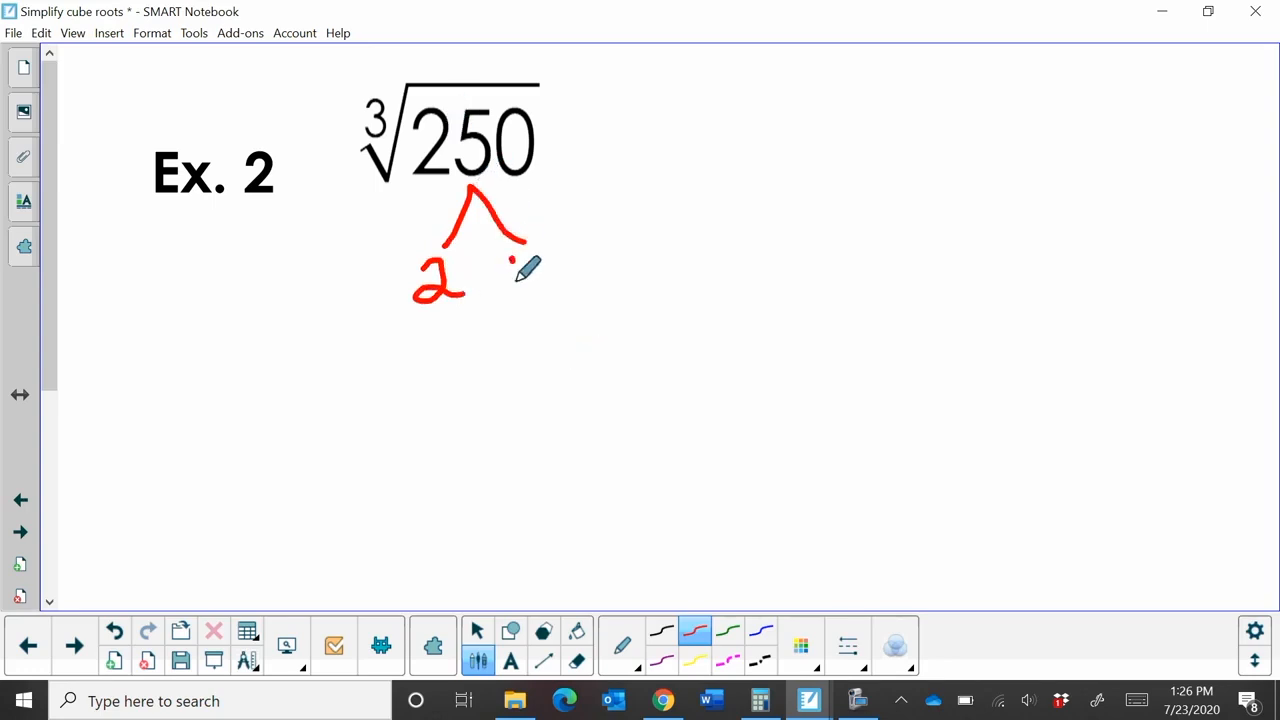
drag(500, 270, 575, 280)
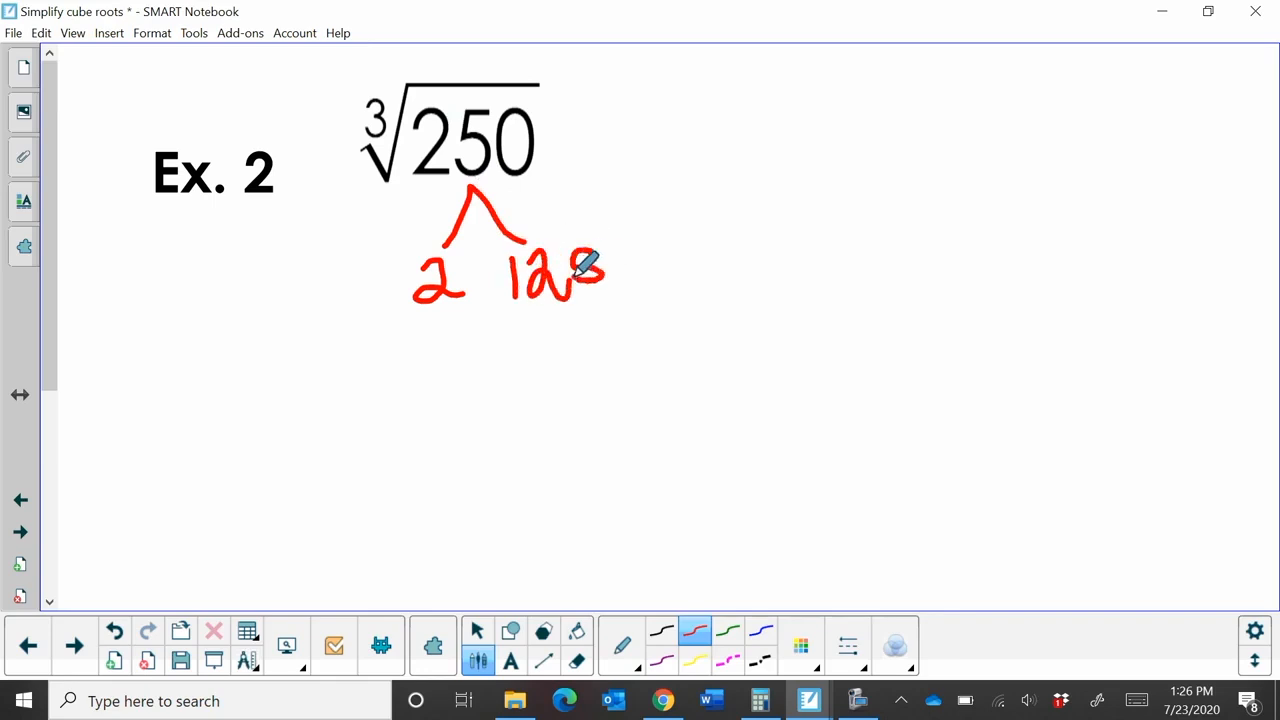
click(20, 500)
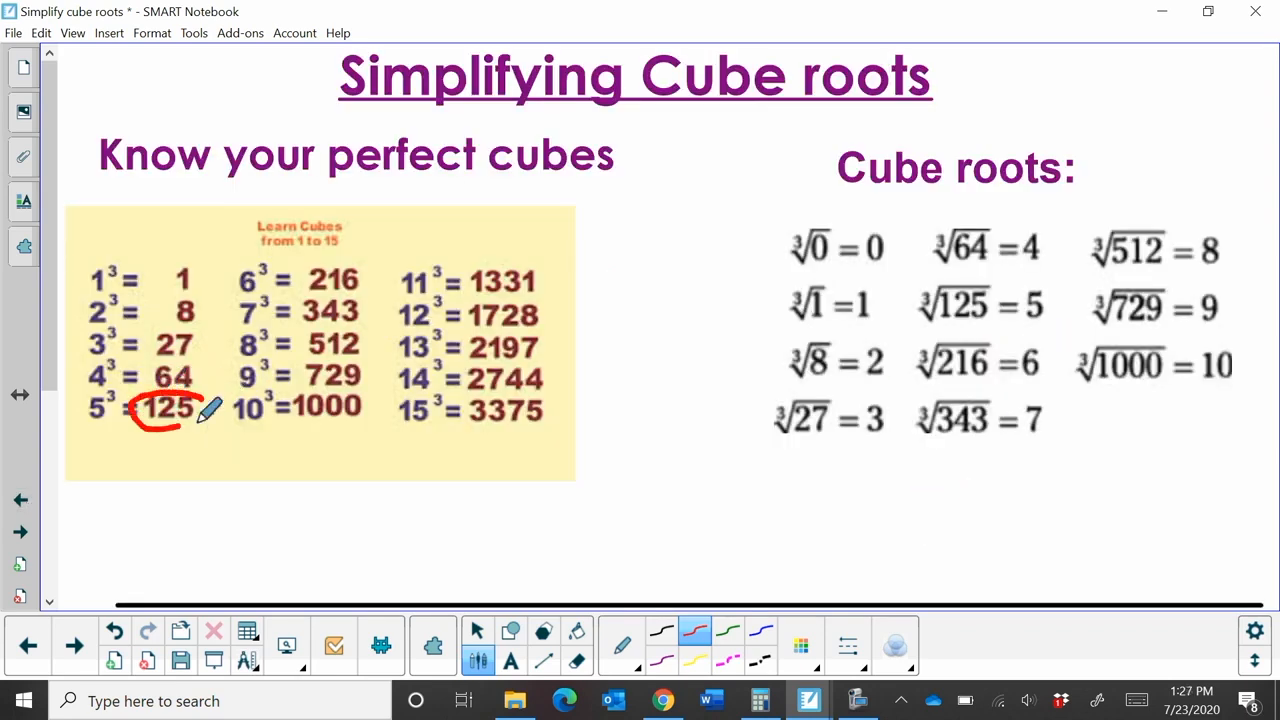
Step: Back on Ex. 2, branch 125 into 5 and 25, then write a second 5 under 25
click(20, 532)
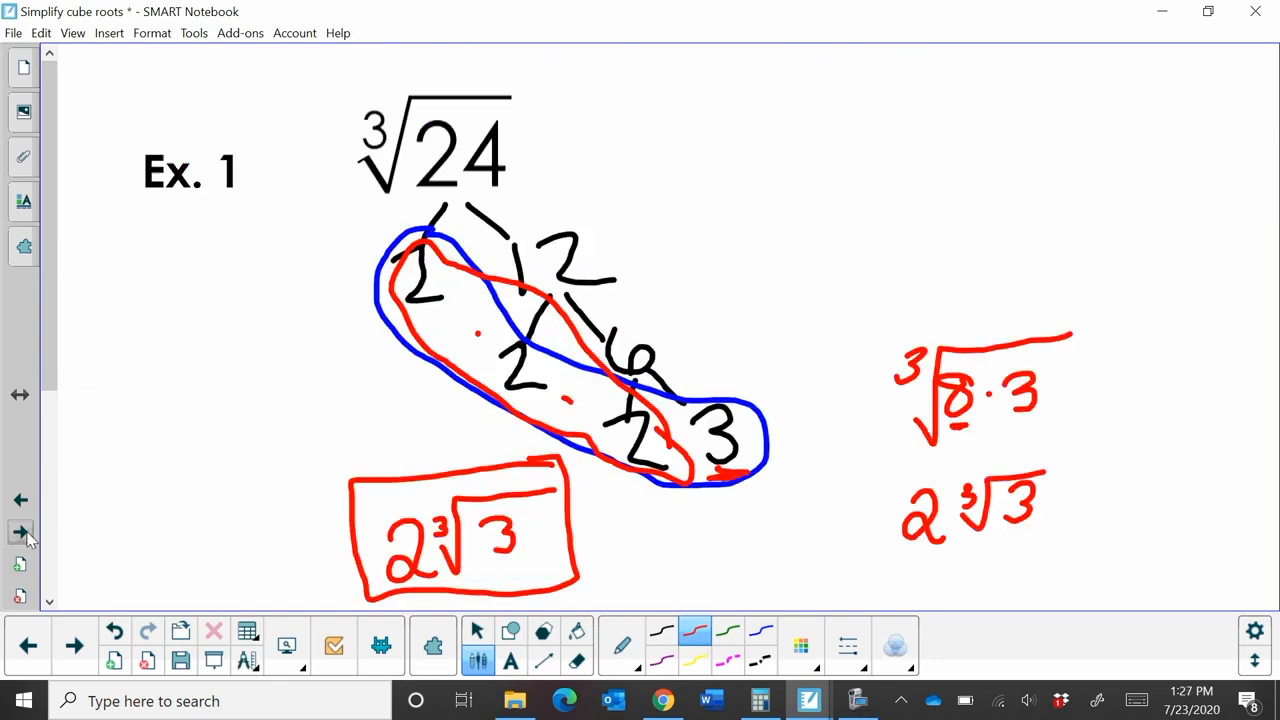
click(74, 645)
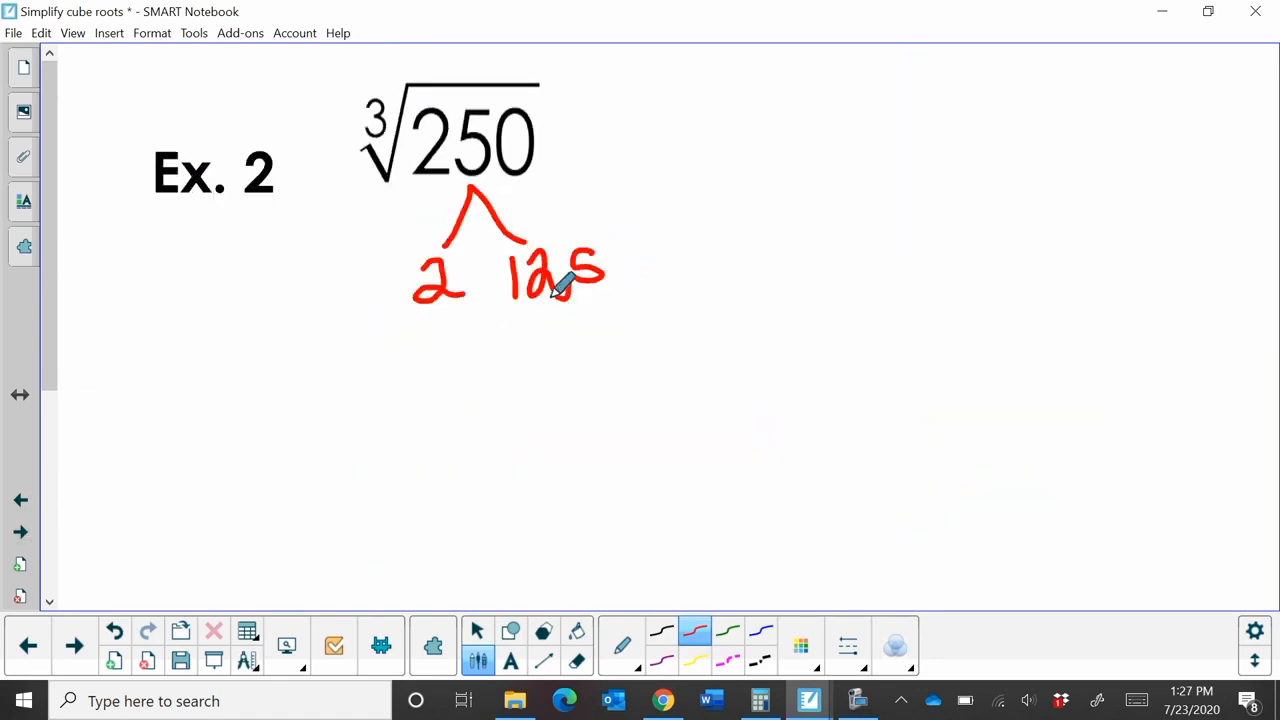
drag(540, 300, 525, 395)
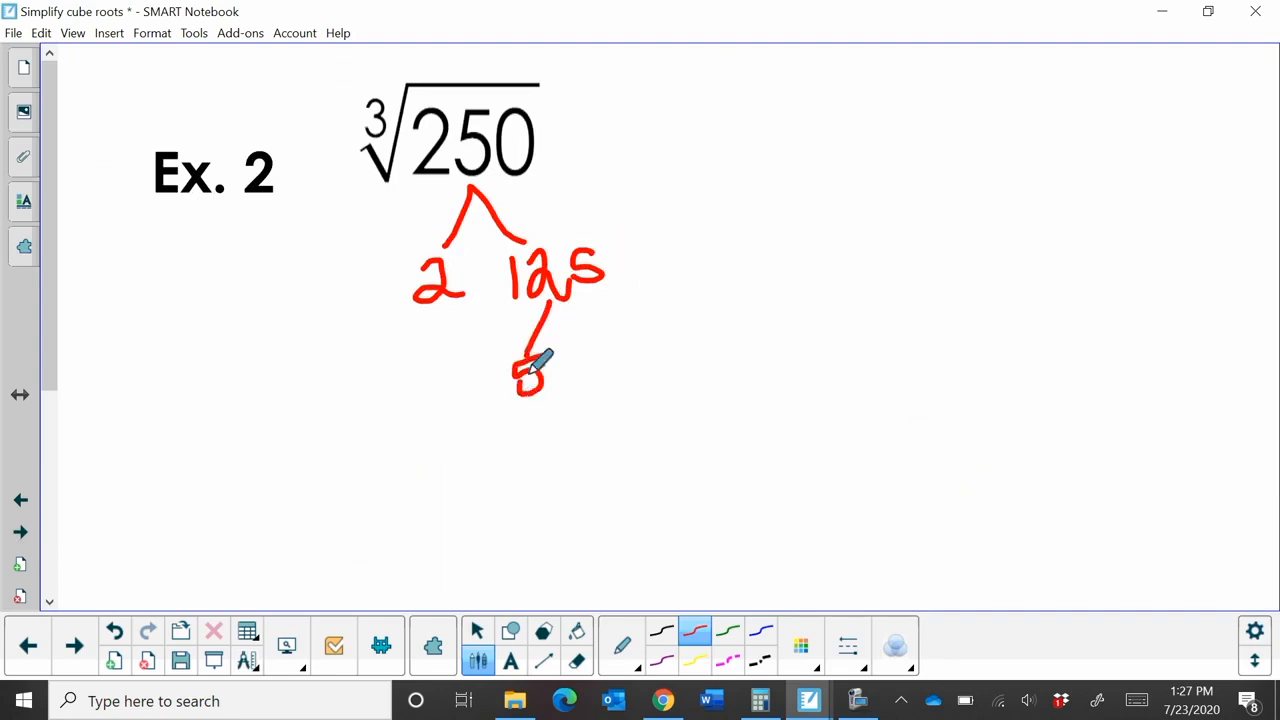
drag(575, 330, 605, 390)
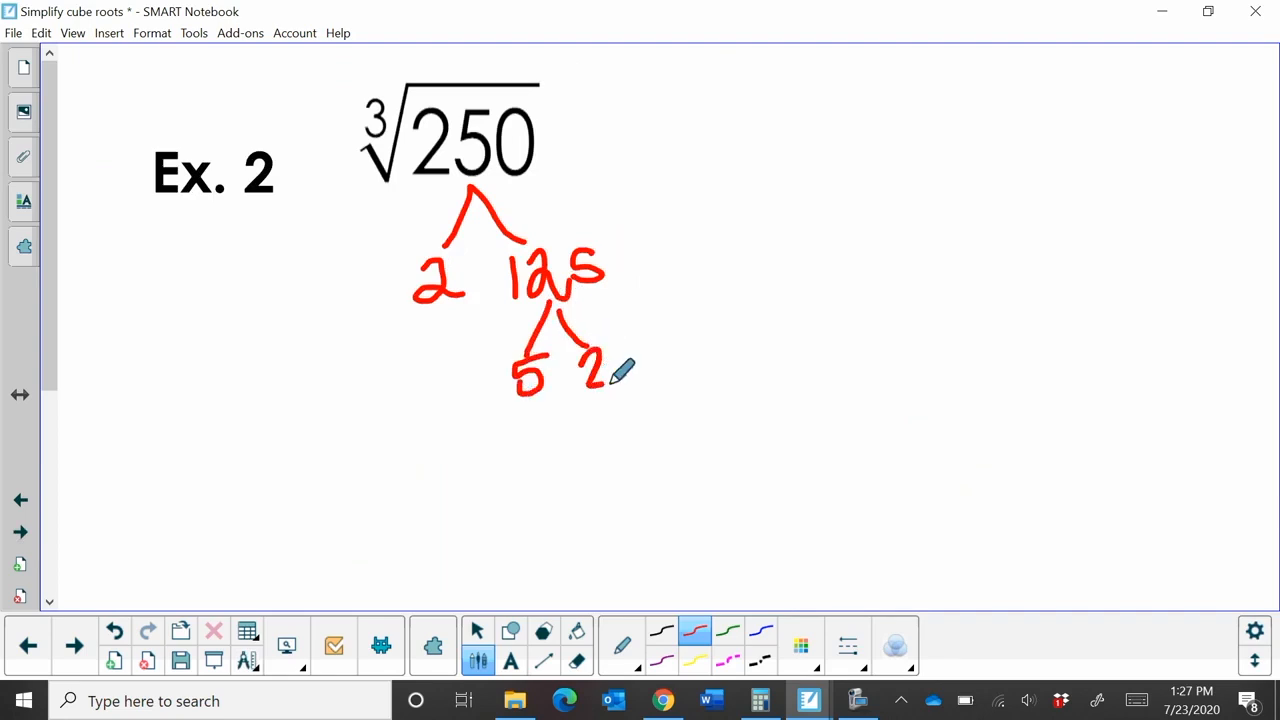
drag(605, 340, 640, 385)
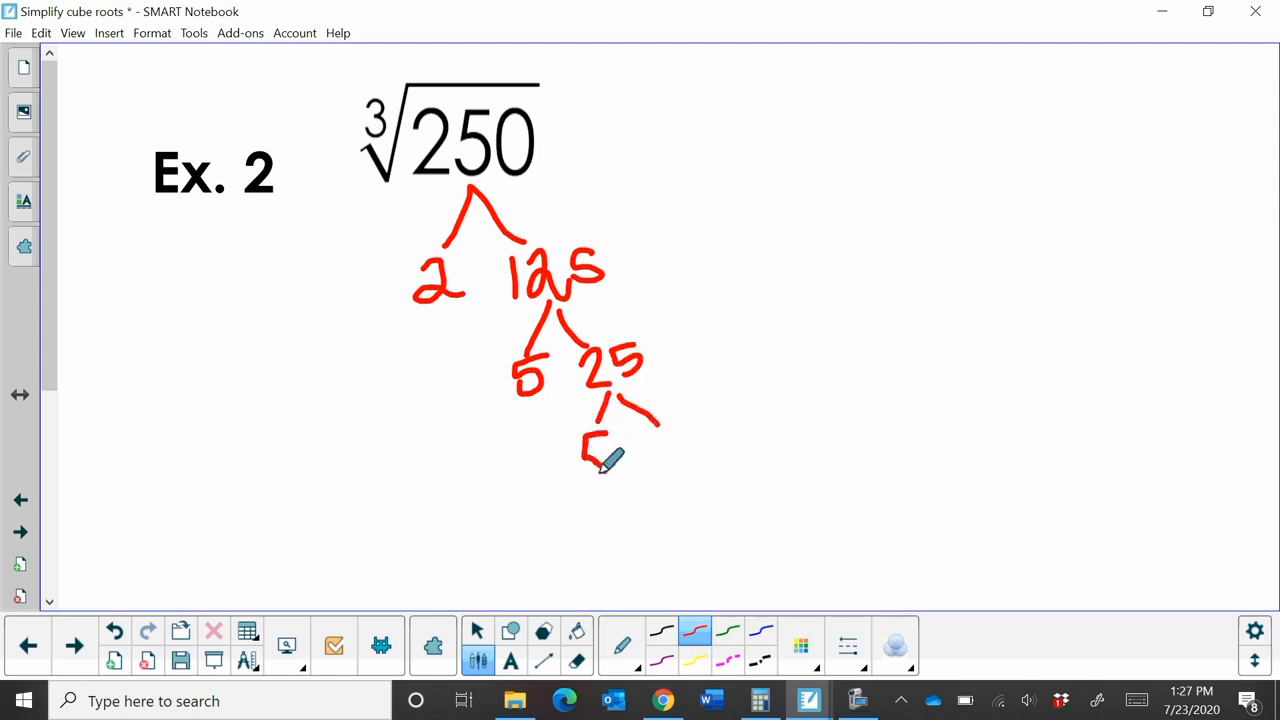
drag(590, 440, 670, 460)
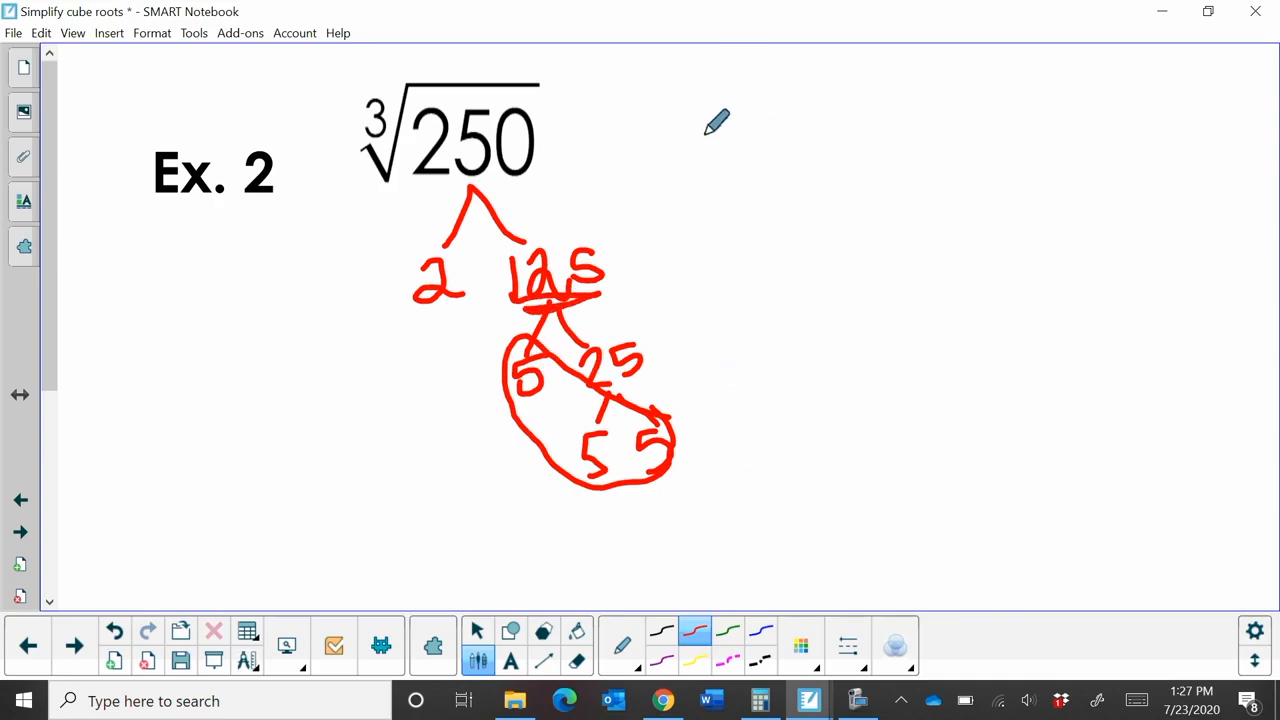
Step: Write and box the answer = 5∛2, then advance to the Ex. 3 page
drag(665, 145, 715, 160)
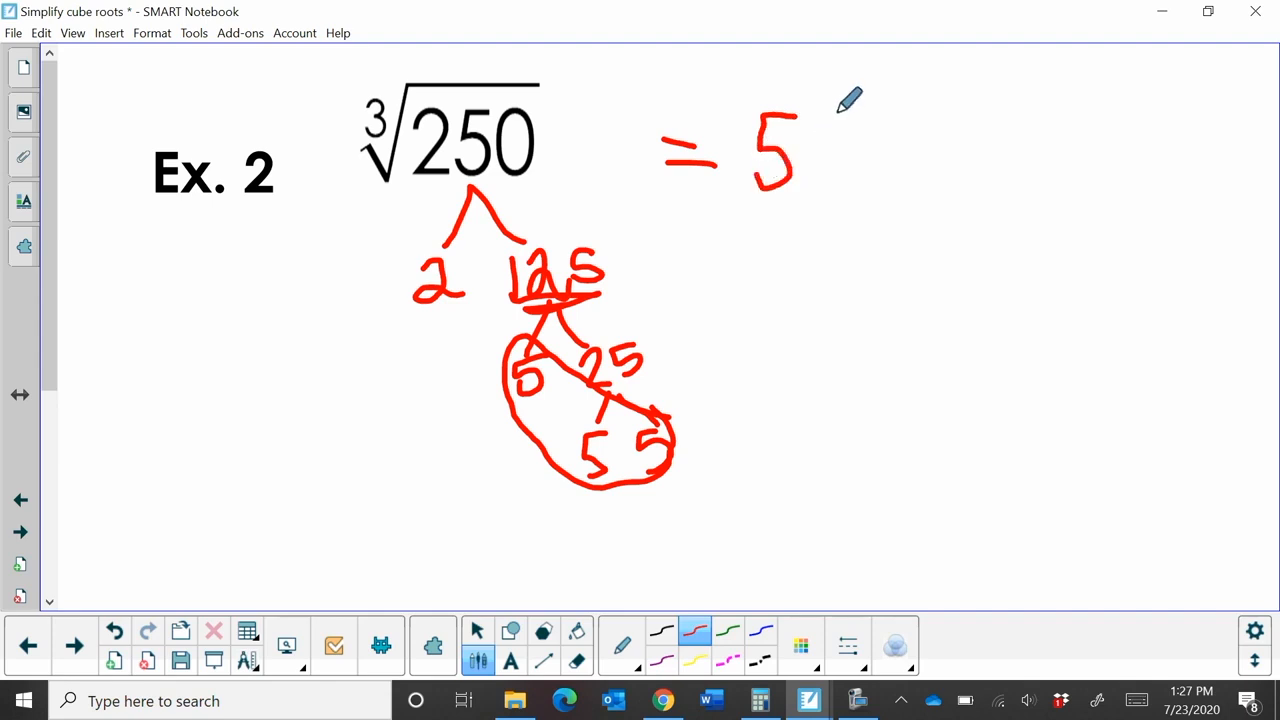
drag(820, 110, 845, 180)
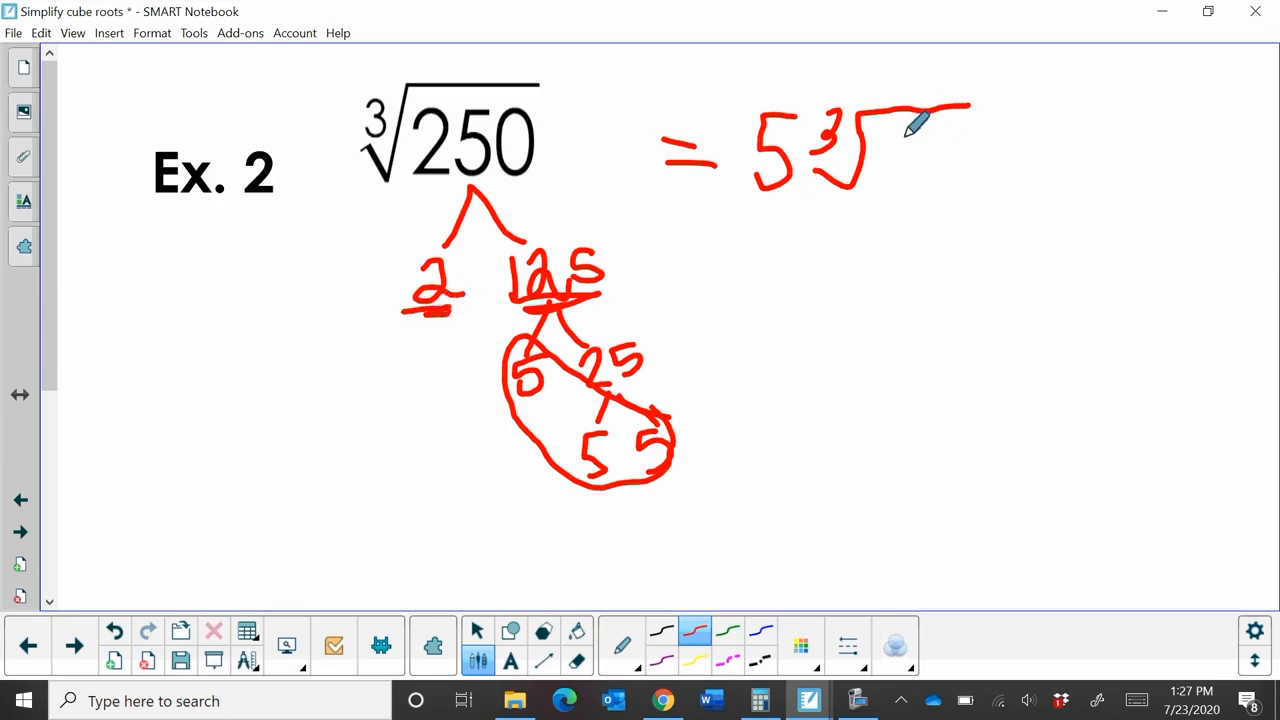
drag(890, 115, 935, 190)
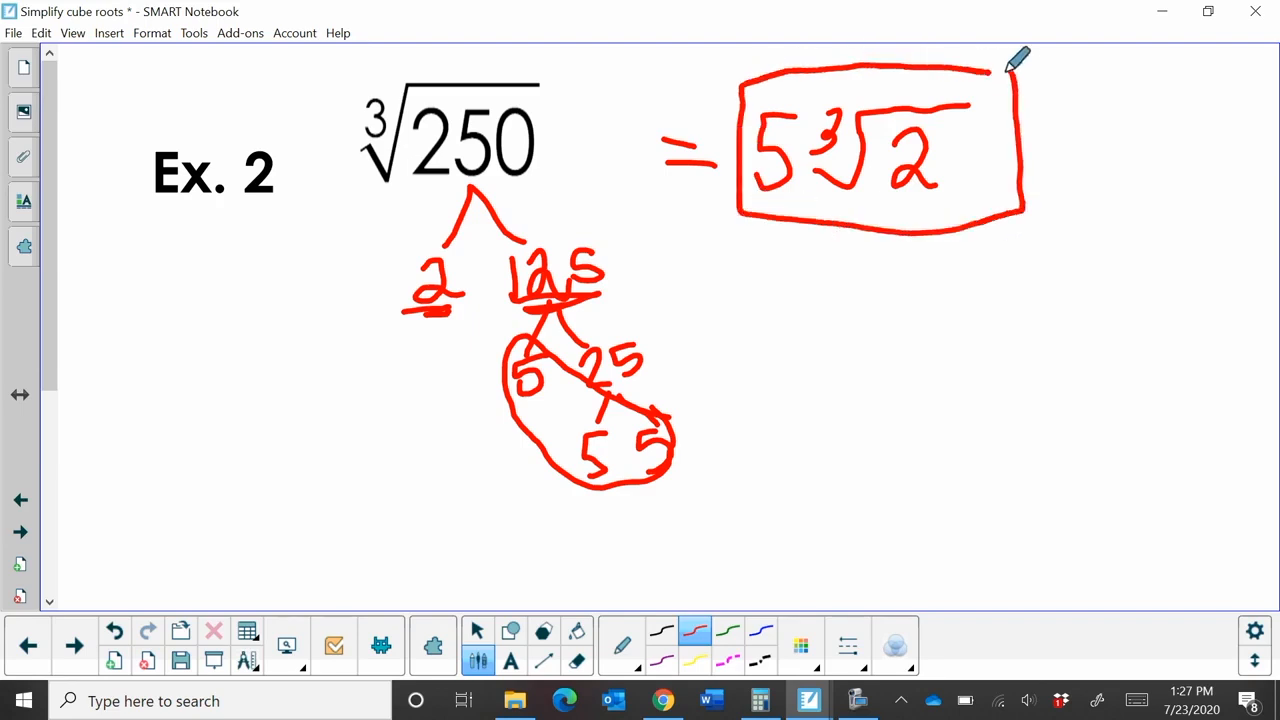
mouse_move(610, 400)
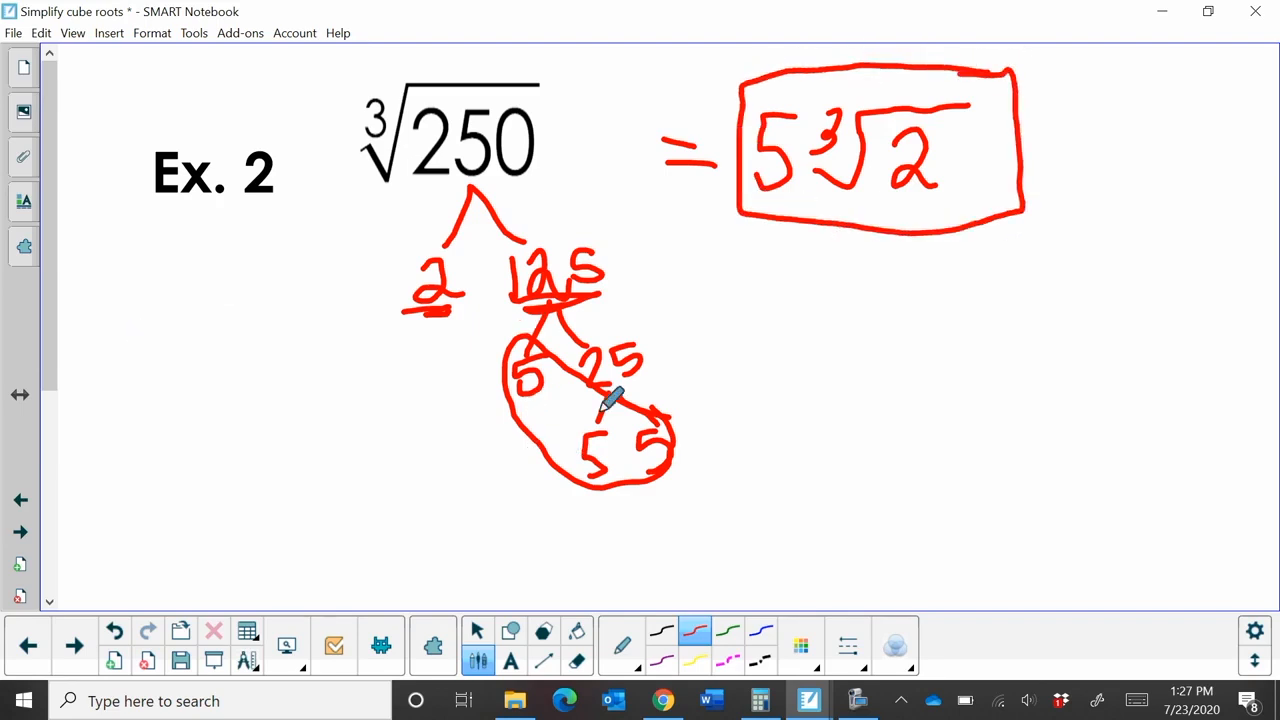
click(21, 531)
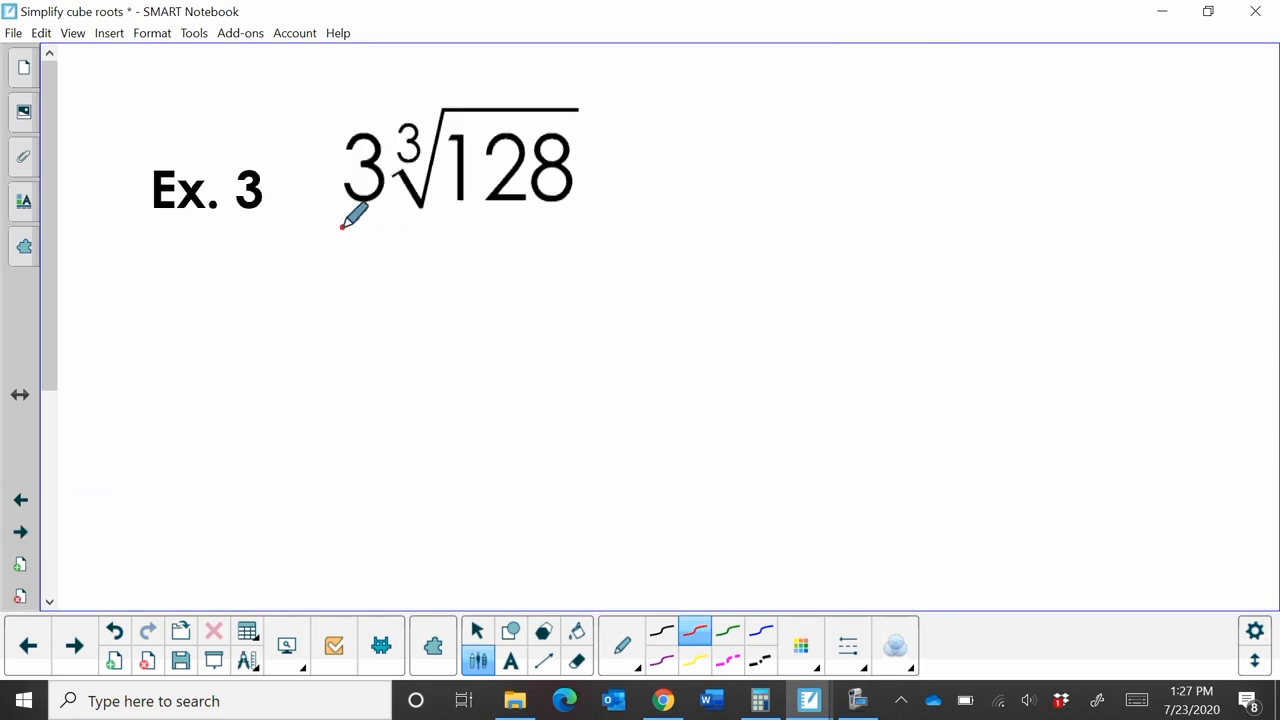
Step: Underline the 3 and branch 128 into 2 and 64, writing 2 under 64
drag(342, 227, 383, 225)
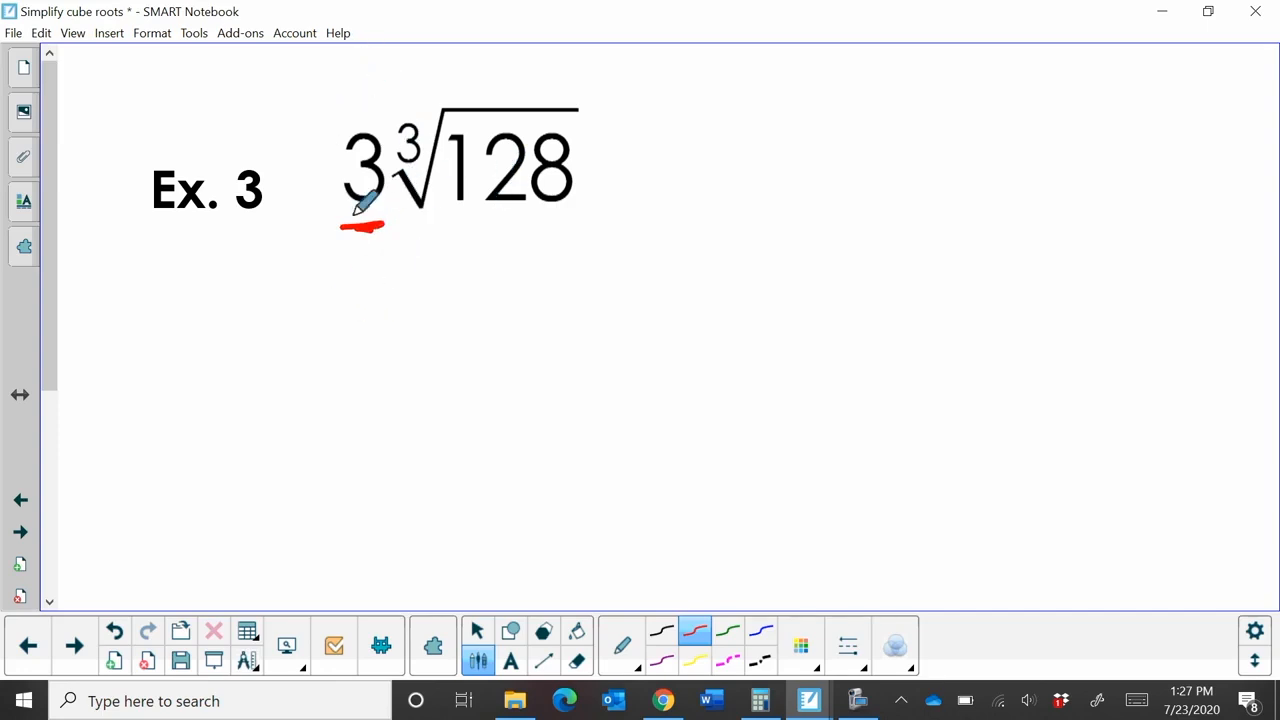
mouse_move(555, 195)
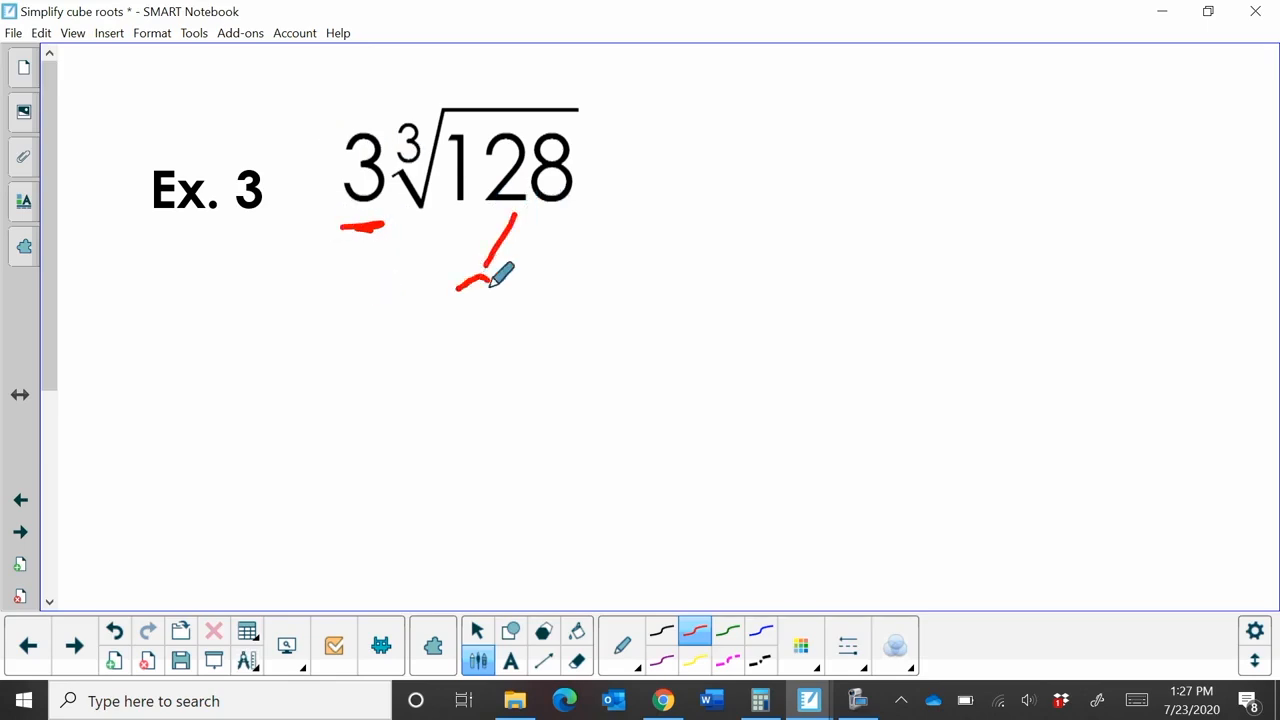
drag(490, 270, 470, 320)
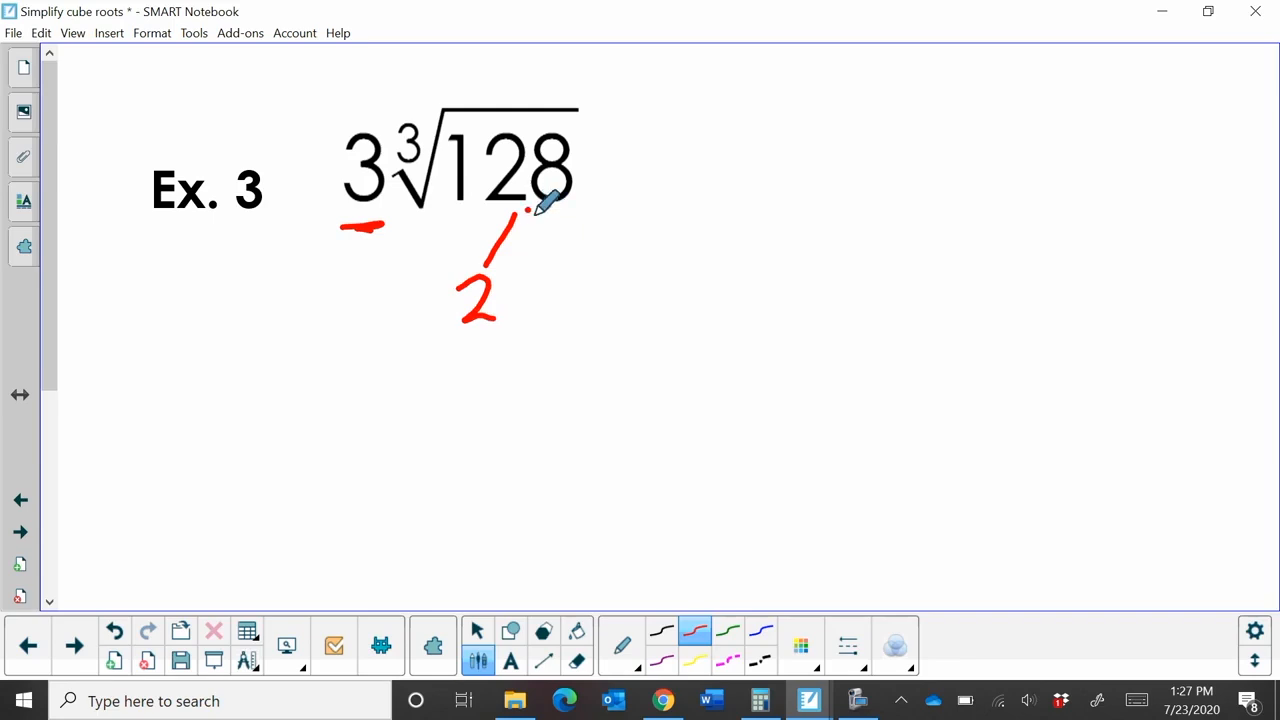
drag(525, 210, 580, 245)
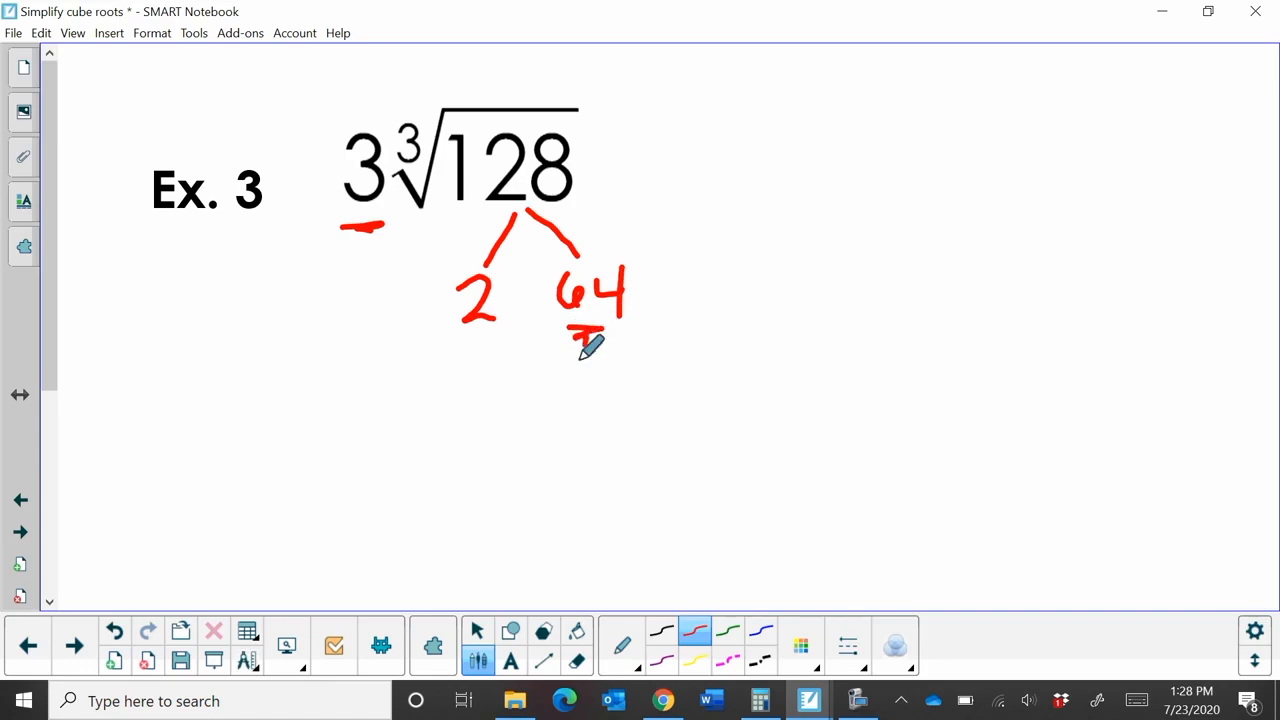
drag(585, 330, 570, 420)
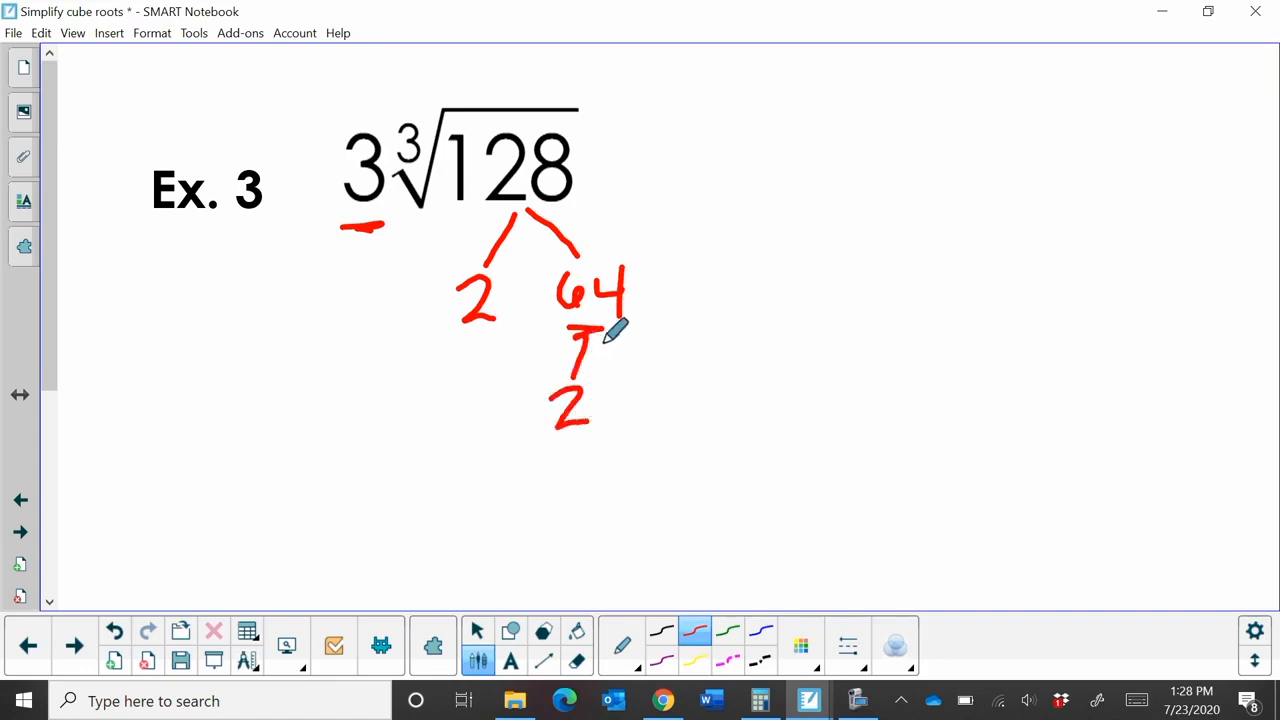
Step: Extend the tree: 64 into 2 and 32, 32 into 2 and 16, 16 into 2 and 8
drag(600, 335, 645, 400)
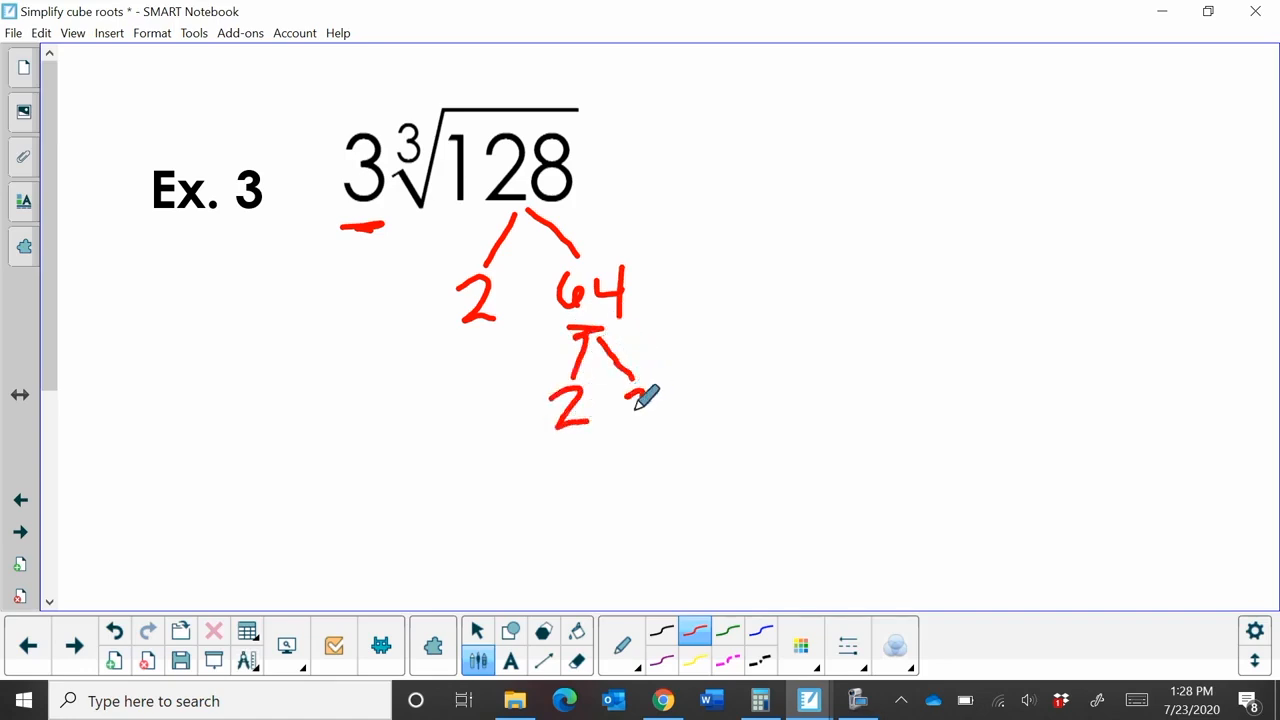
drag(625, 390, 690, 425)
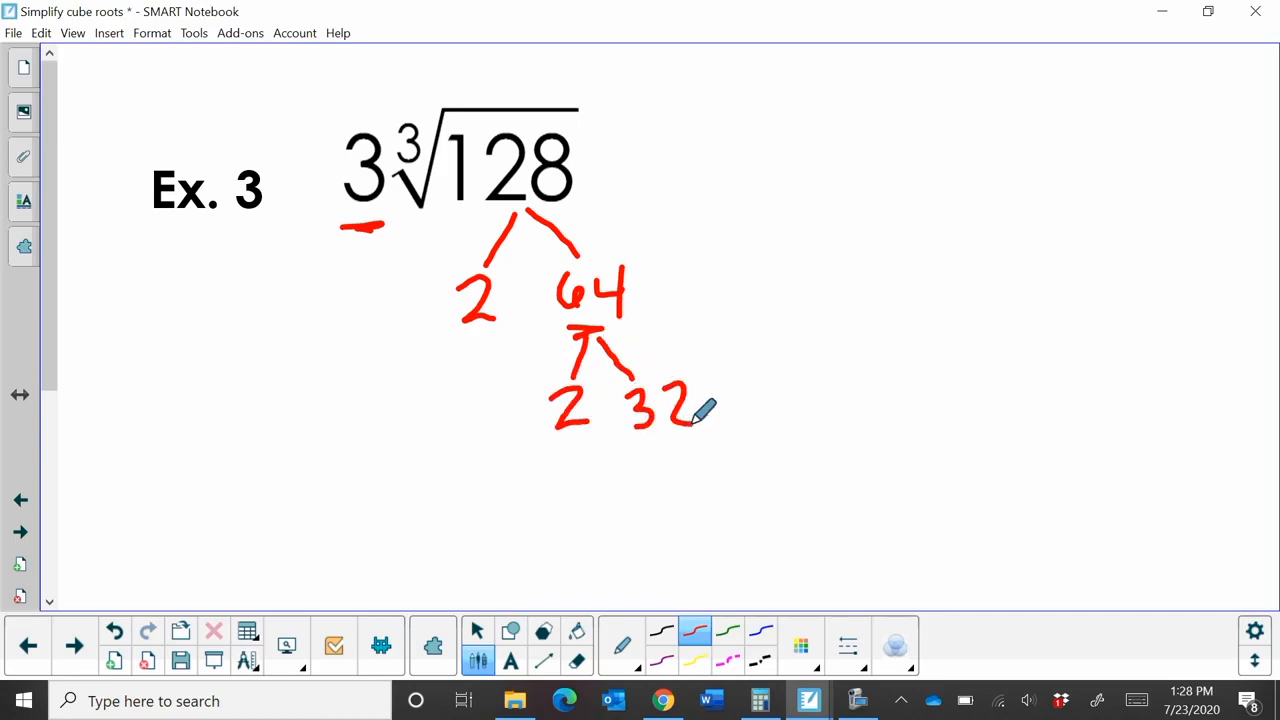
drag(660, 440, 640, 510)
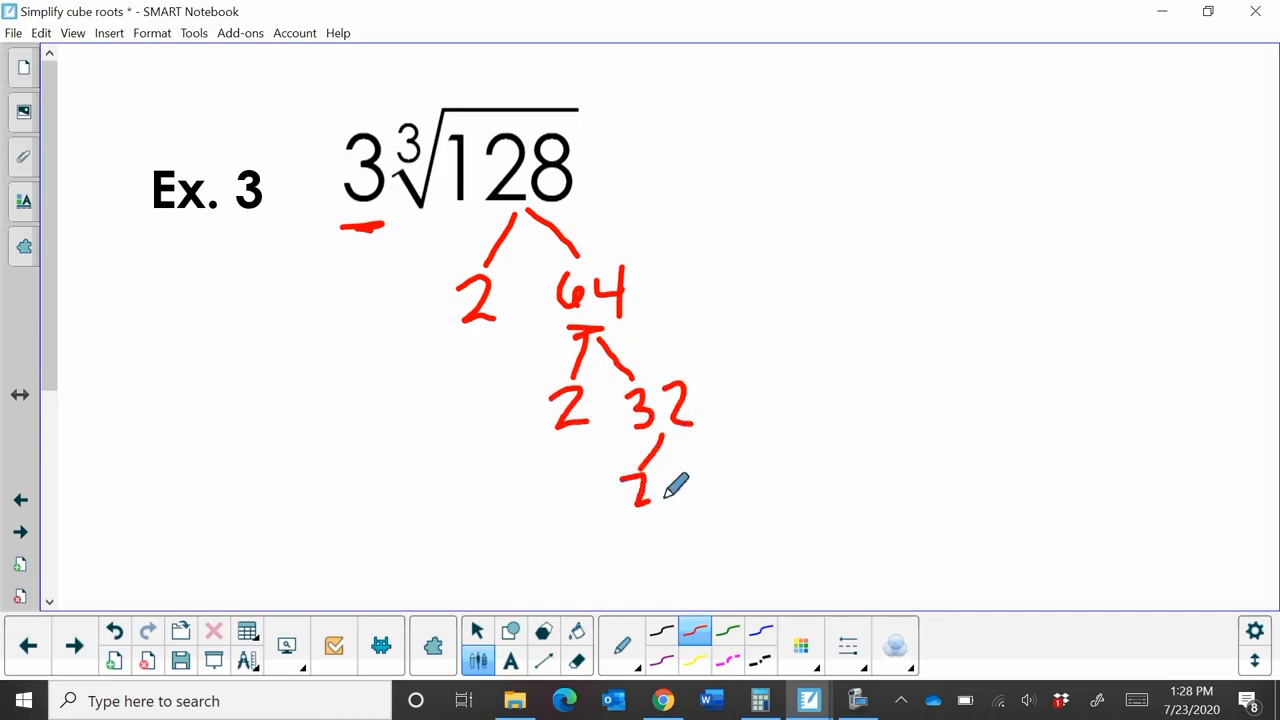
drag(665, 460, 720, 500)
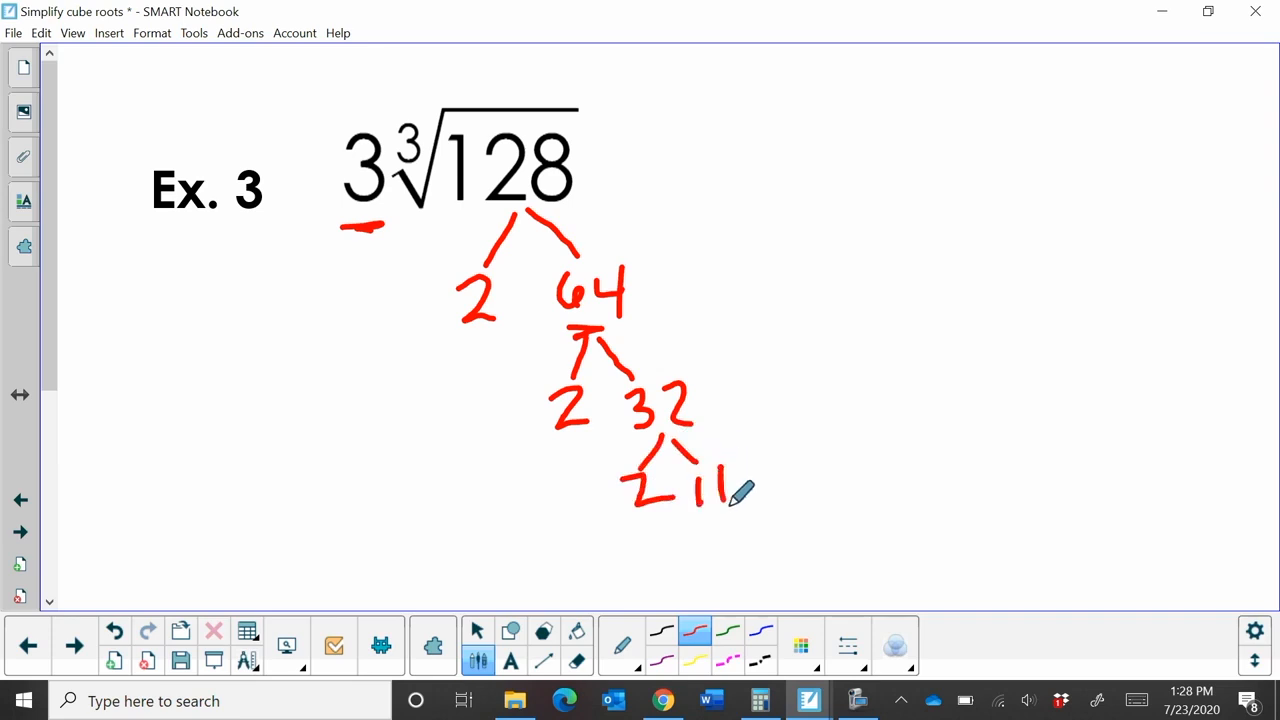
drag(710, 470, 705, 545)
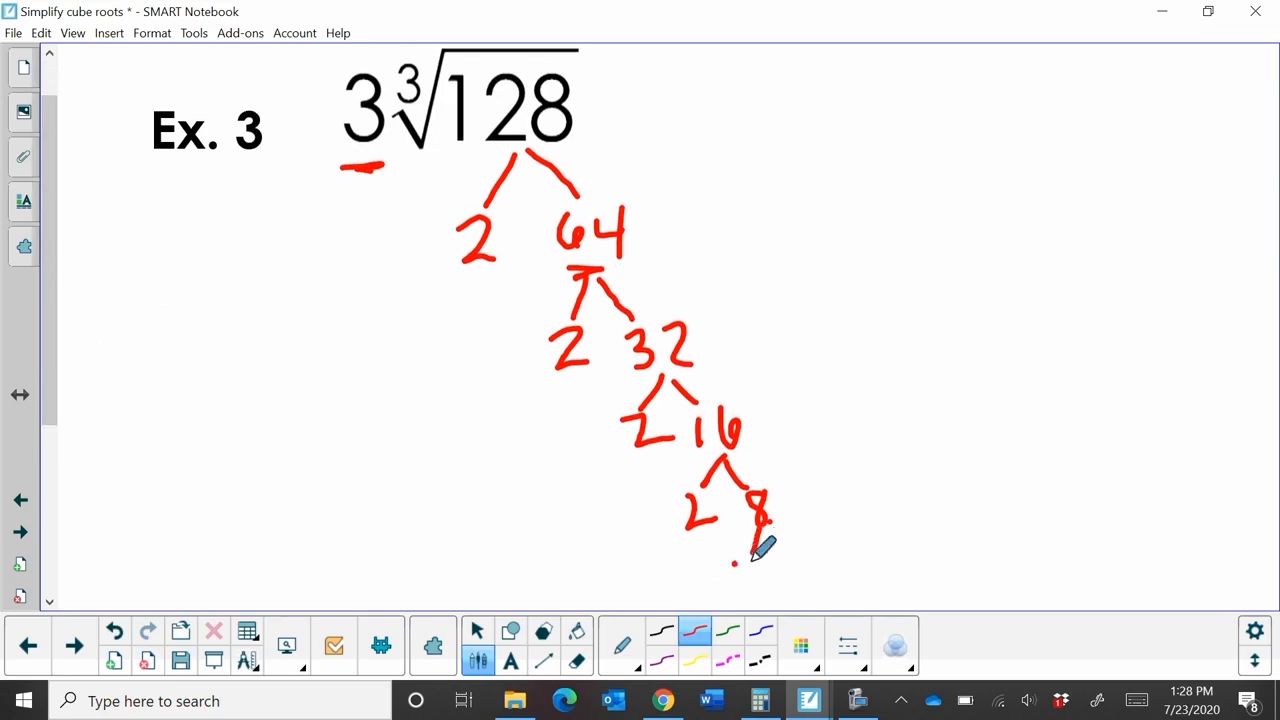
drag(745, 555, 810, 580)
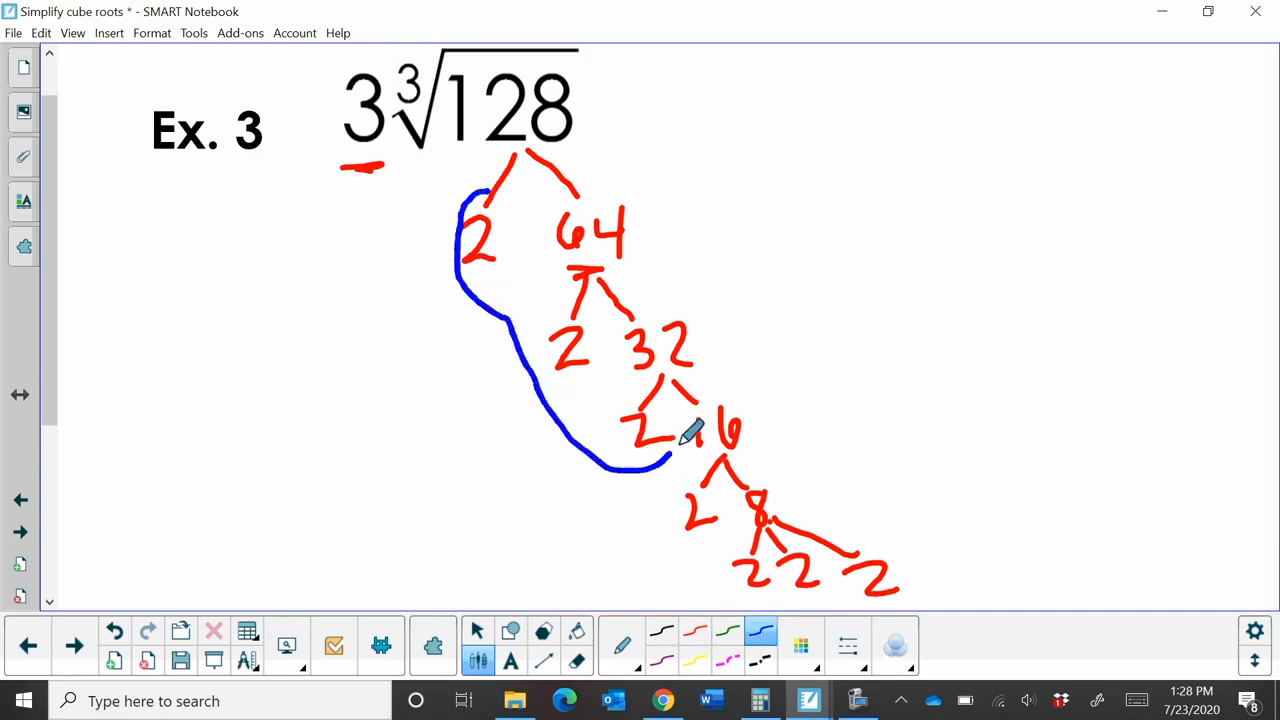
Step: Circle the first three 2s of 128's factor tree in blue
drag(475, 195, 680, 435)
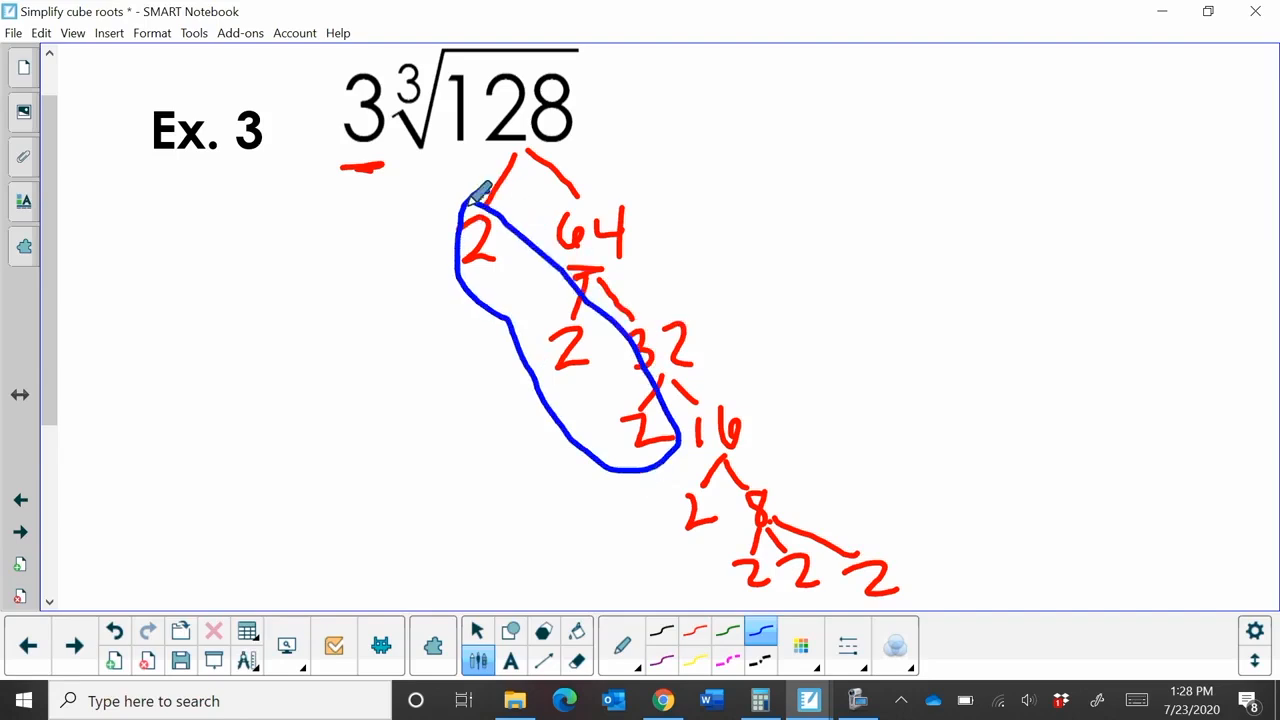
mouse_move(530, 285)
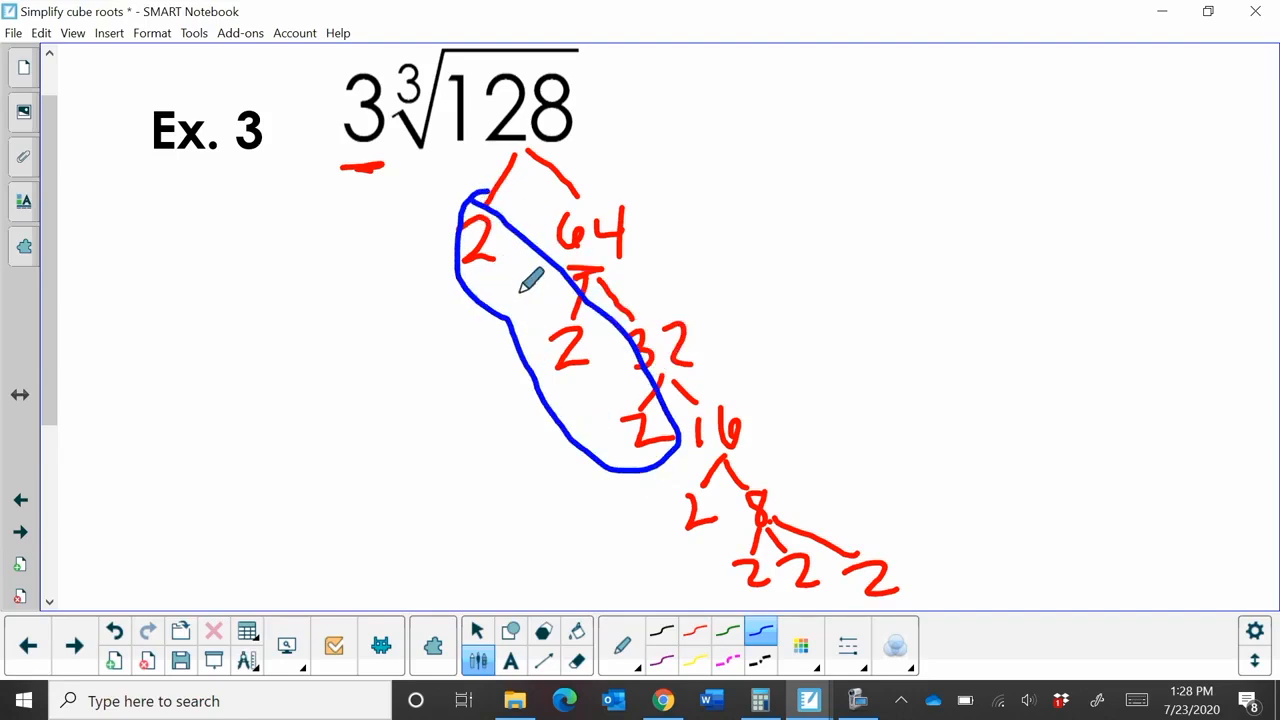
mouse_move(555, 240)
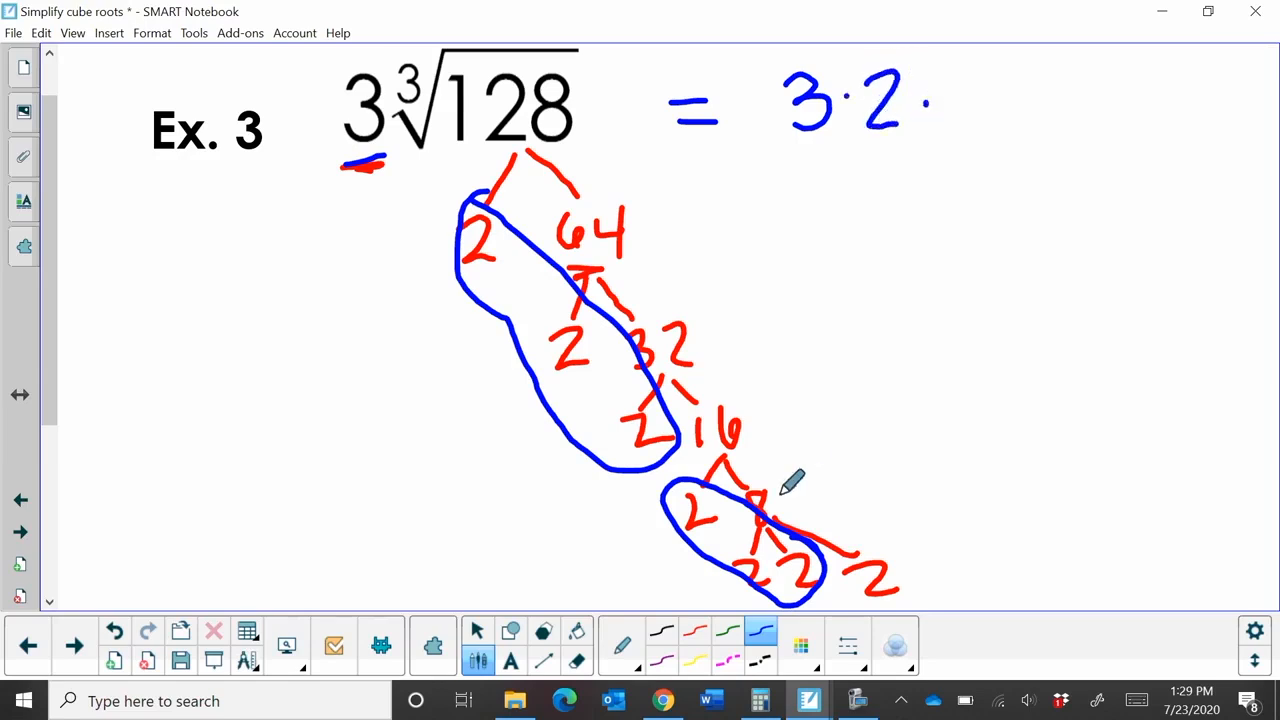
mouse_move(975, 105)
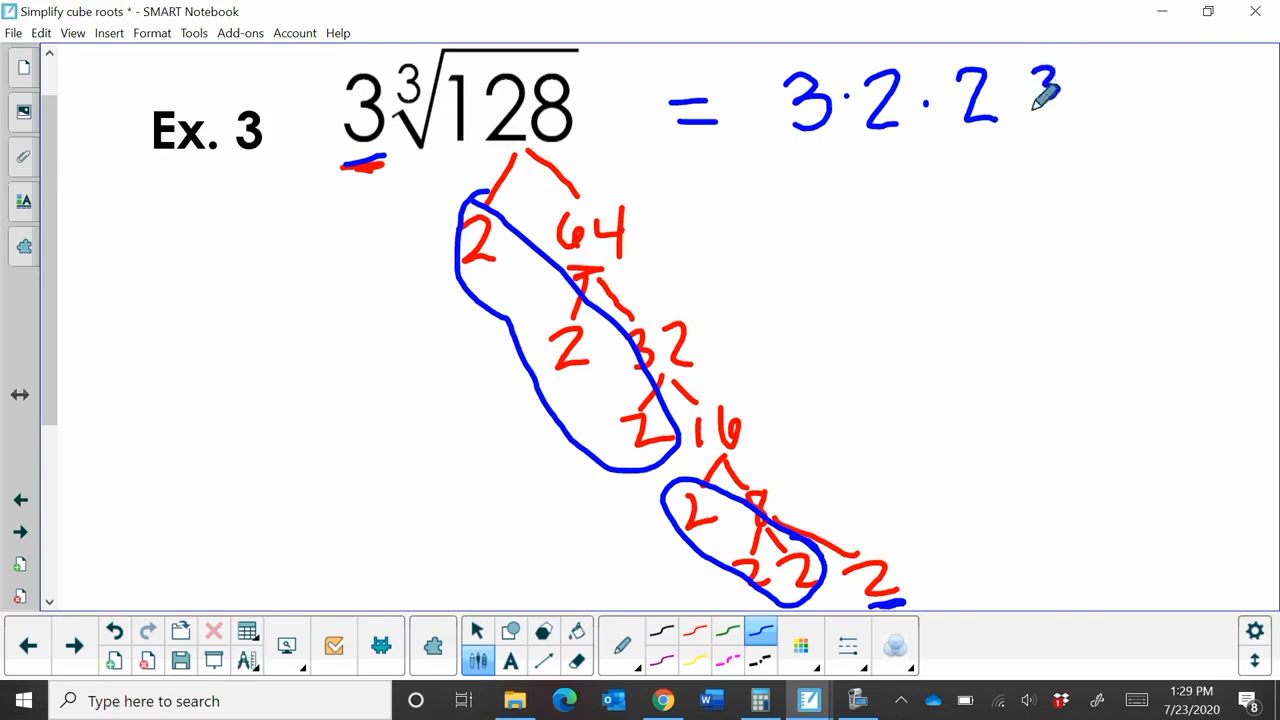
Step: Handwrite the cube-root index in Example 3's answer beside the radical
drag(1040, 110, 1180, 60)
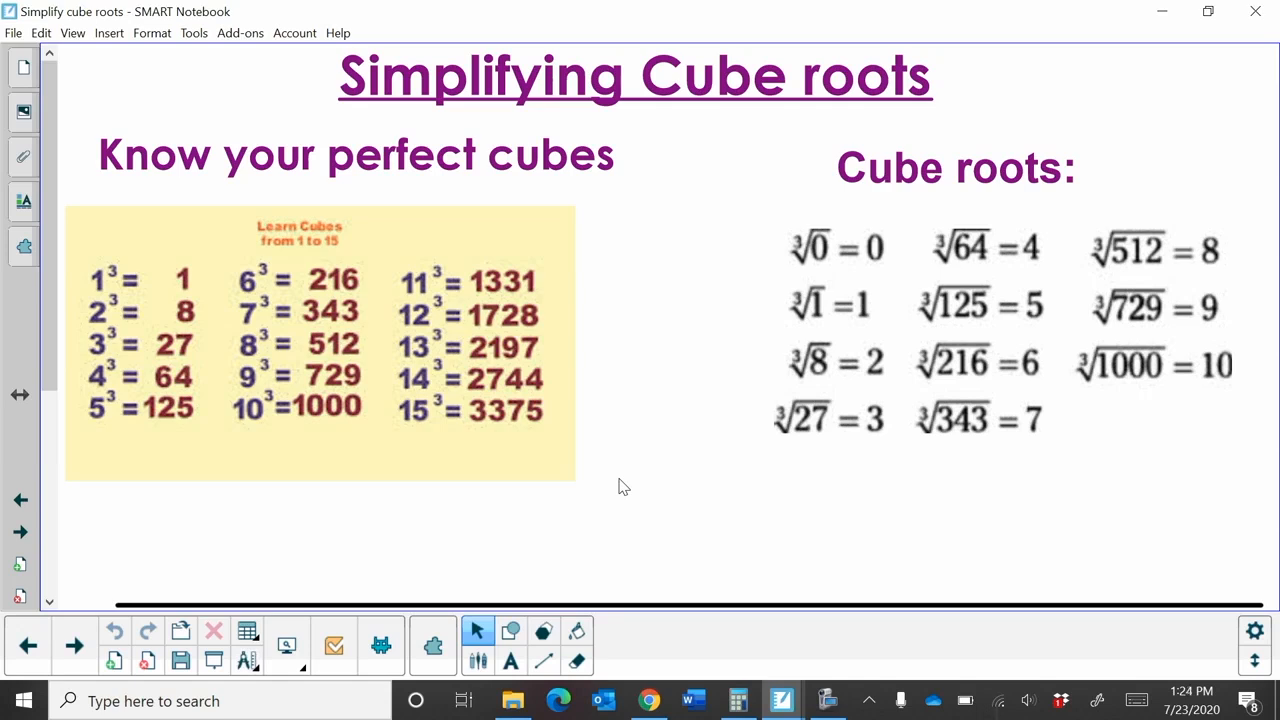
mouse_move(112, 302)
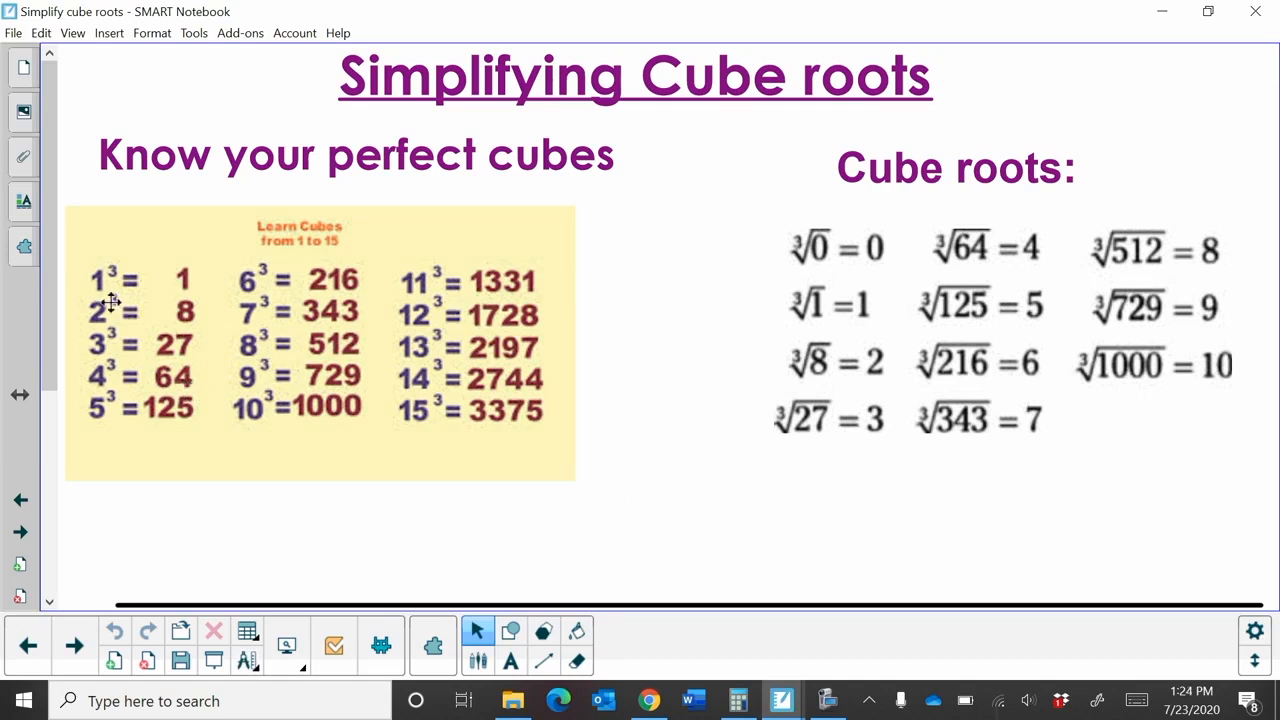
mouse_move(95, 287)
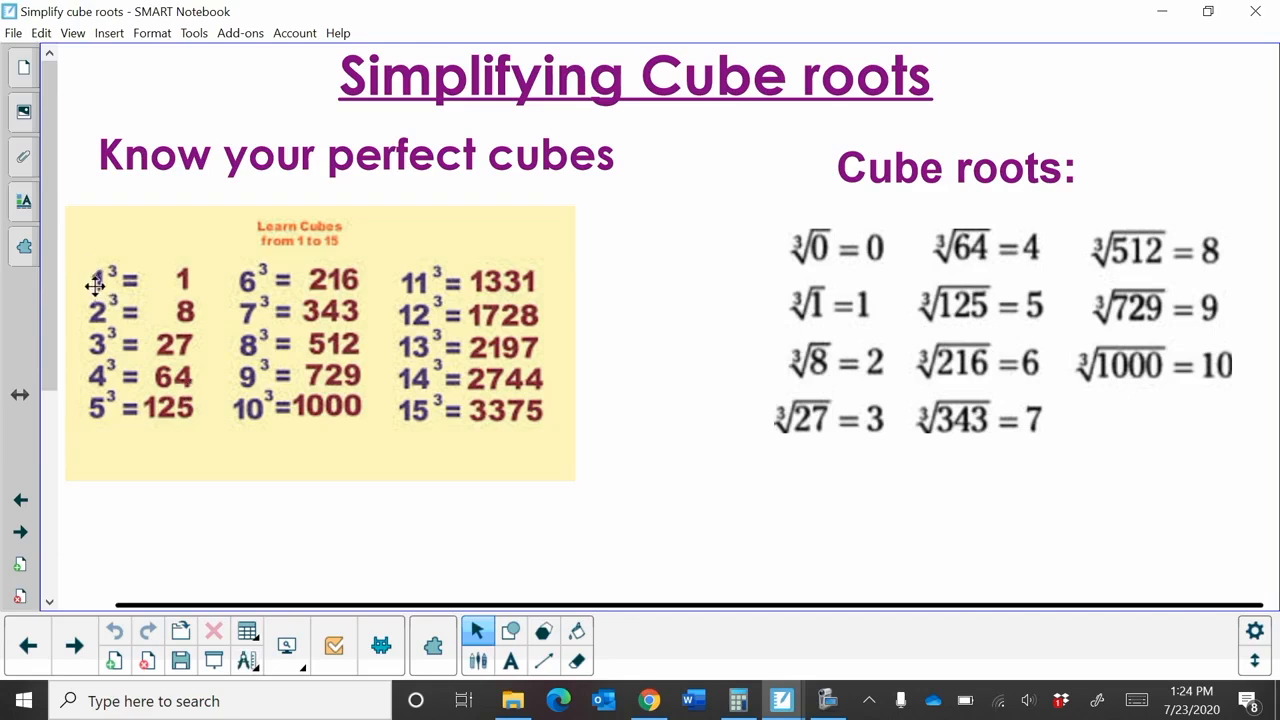
mouse_move(188, 246)
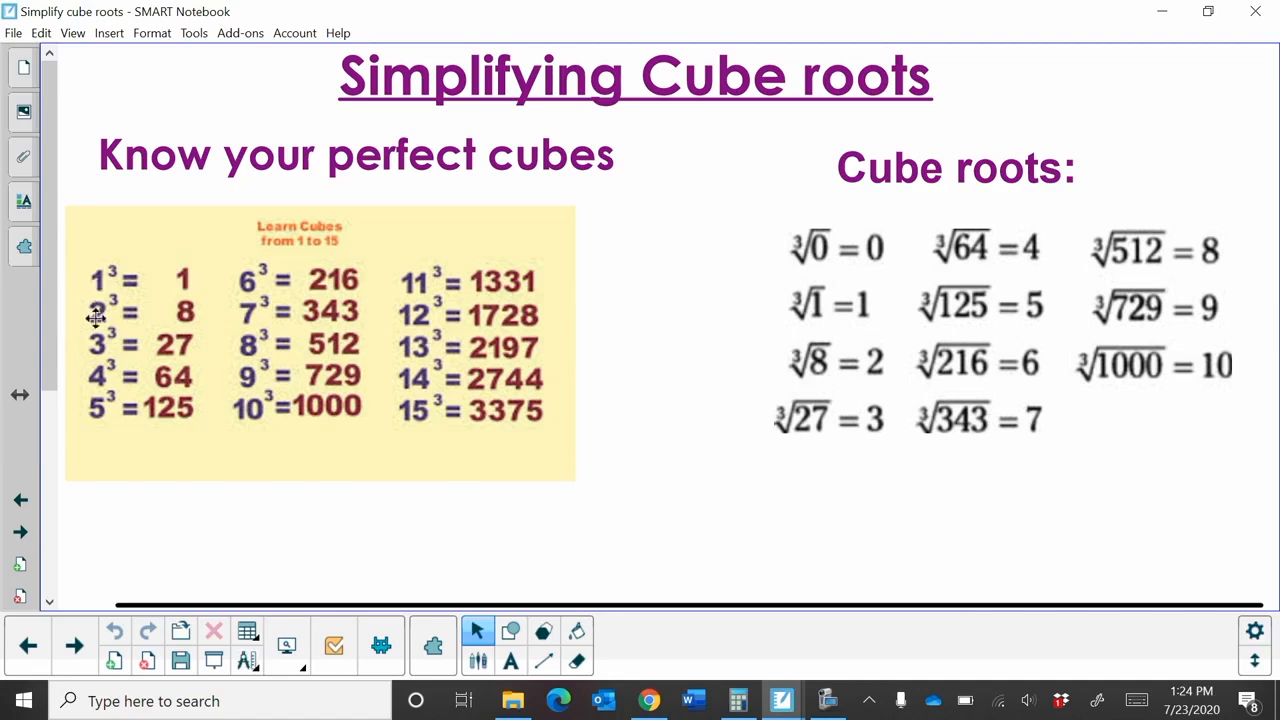
mouse_move(103, 322)
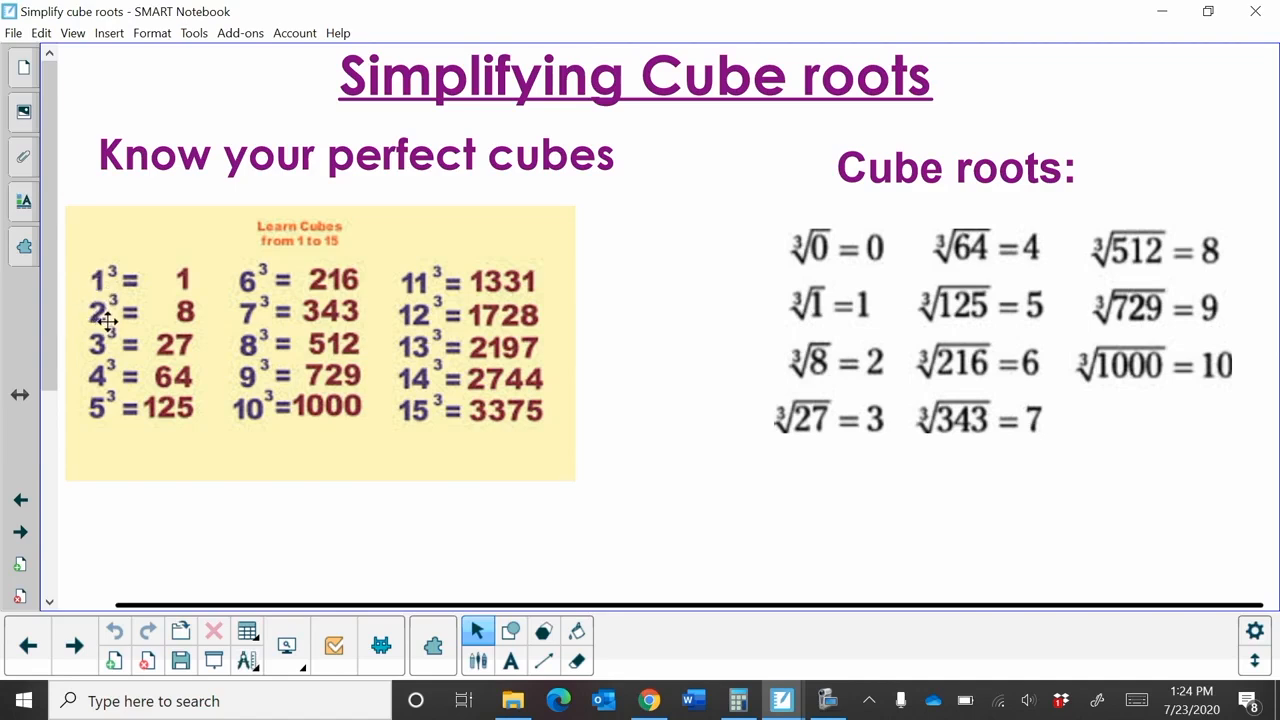
mouse_move(200, 318)
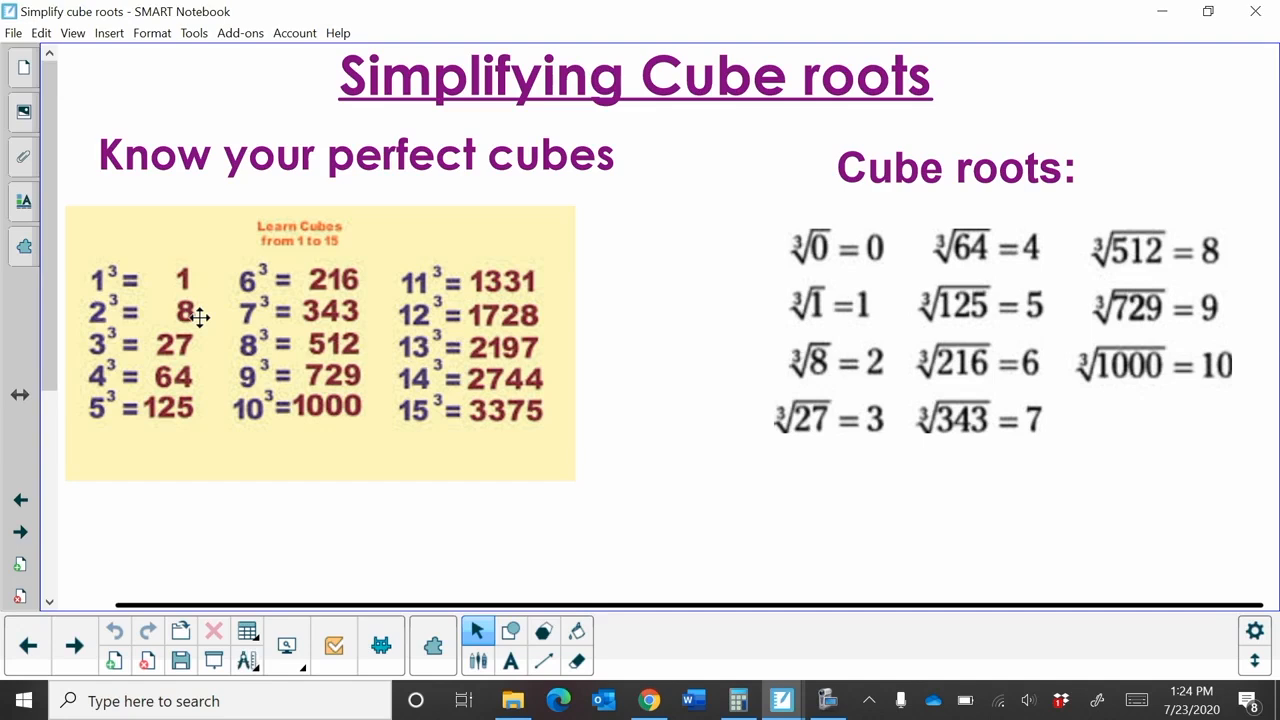
mouse_move(48, 388)
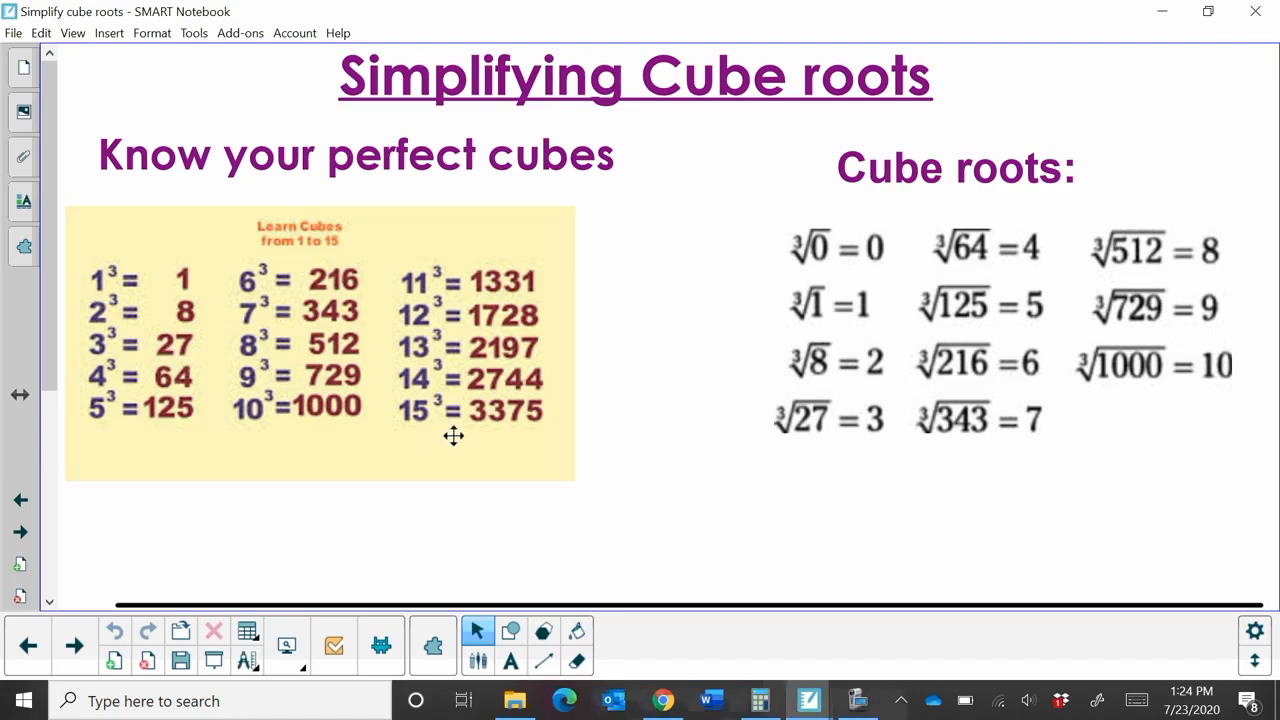
mouse_move(458, 437)
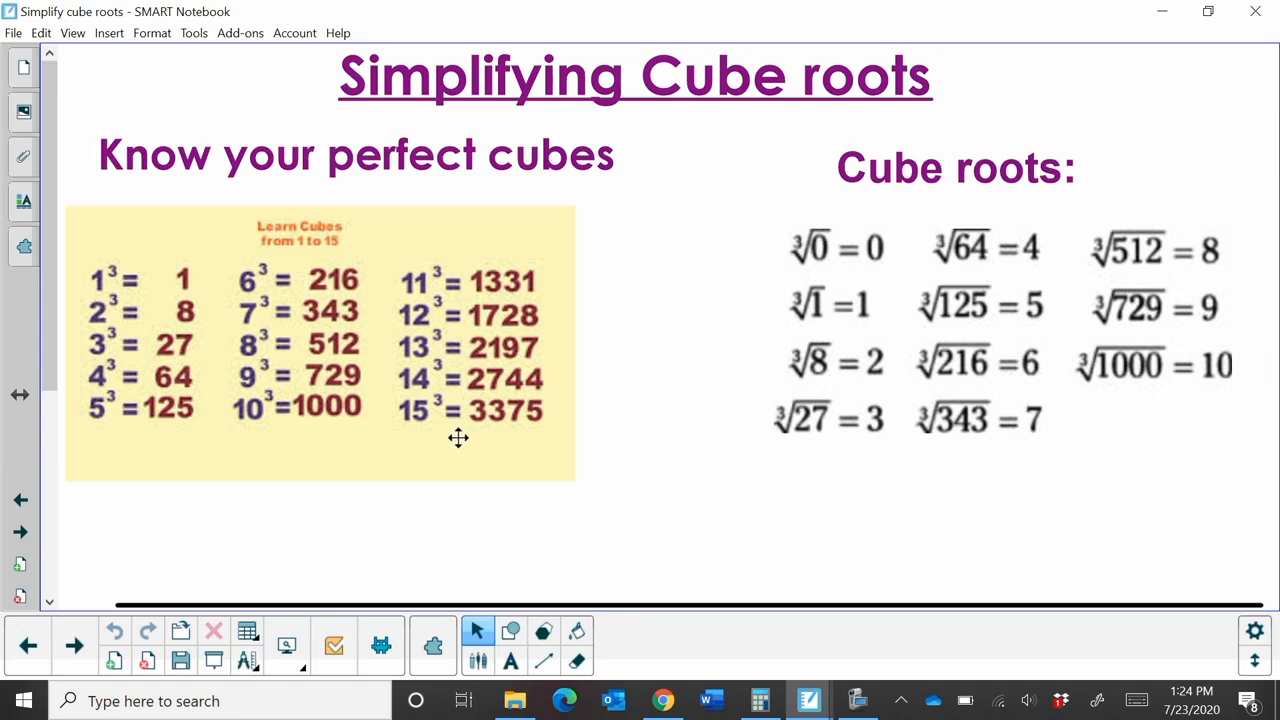
mouse_move(508, 330)
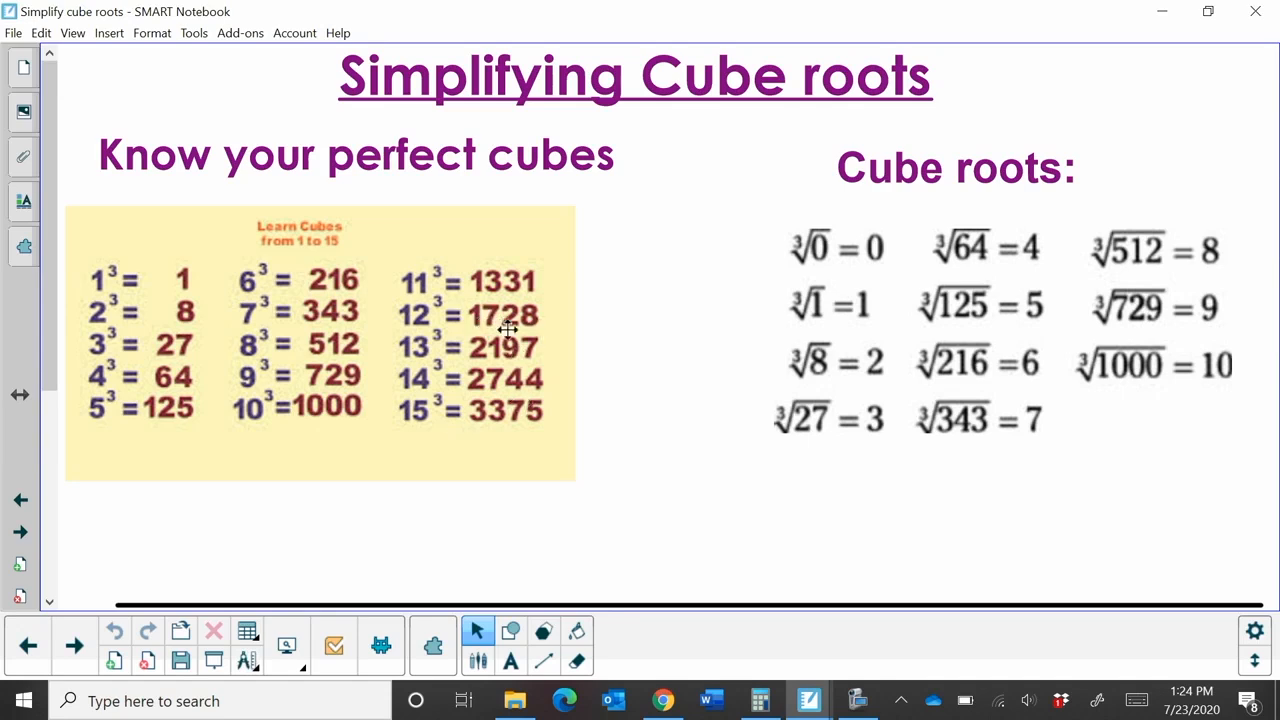
mouse_move(557, 378)
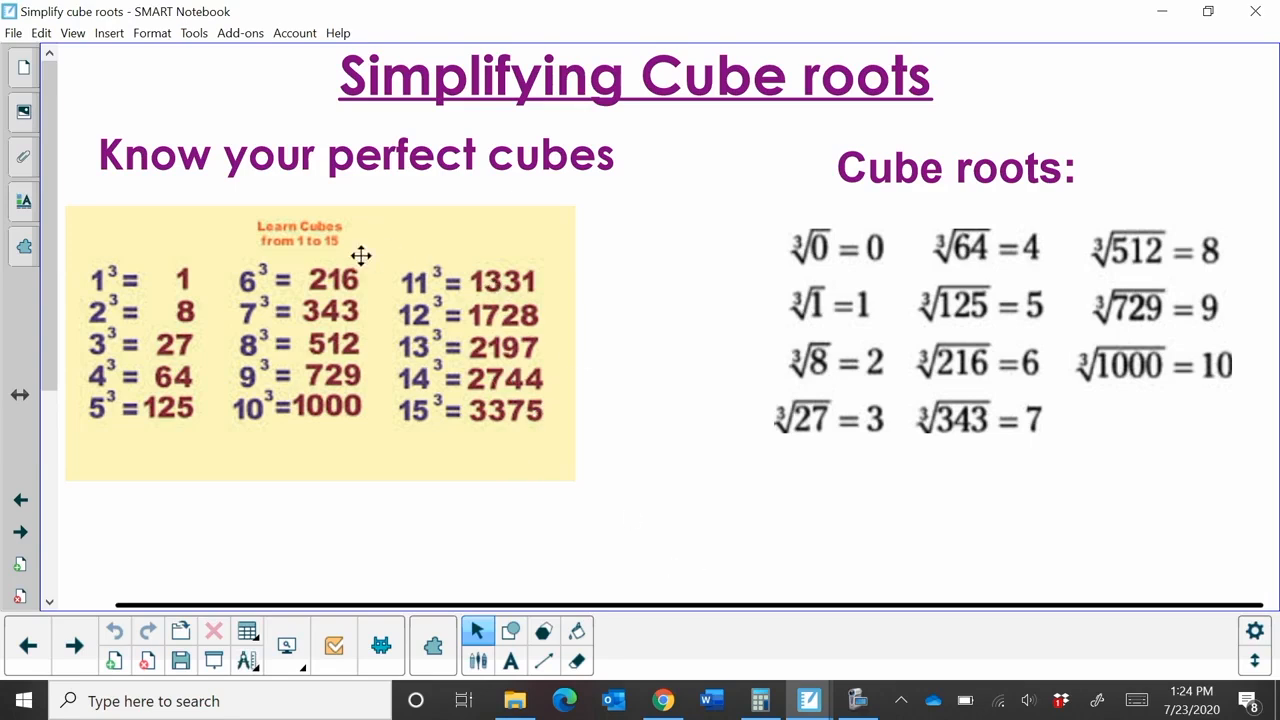
mouse_move(655, 422)
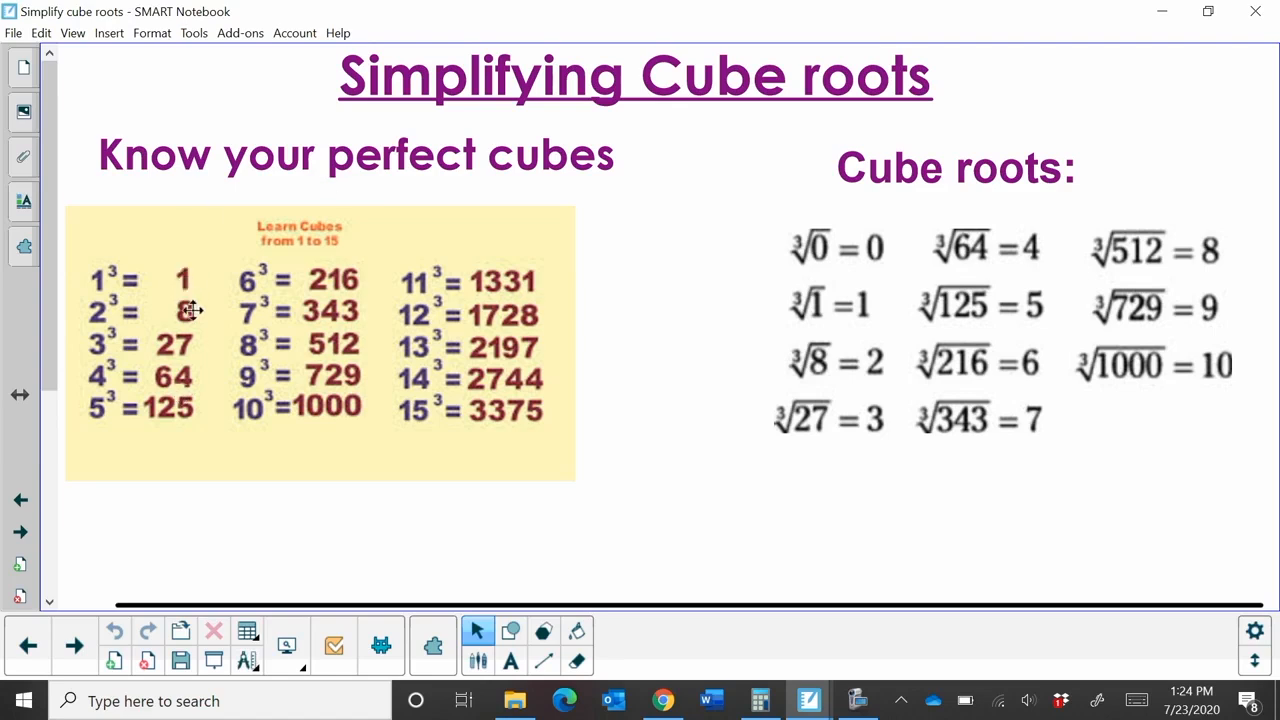
mouse_move(90, 275)
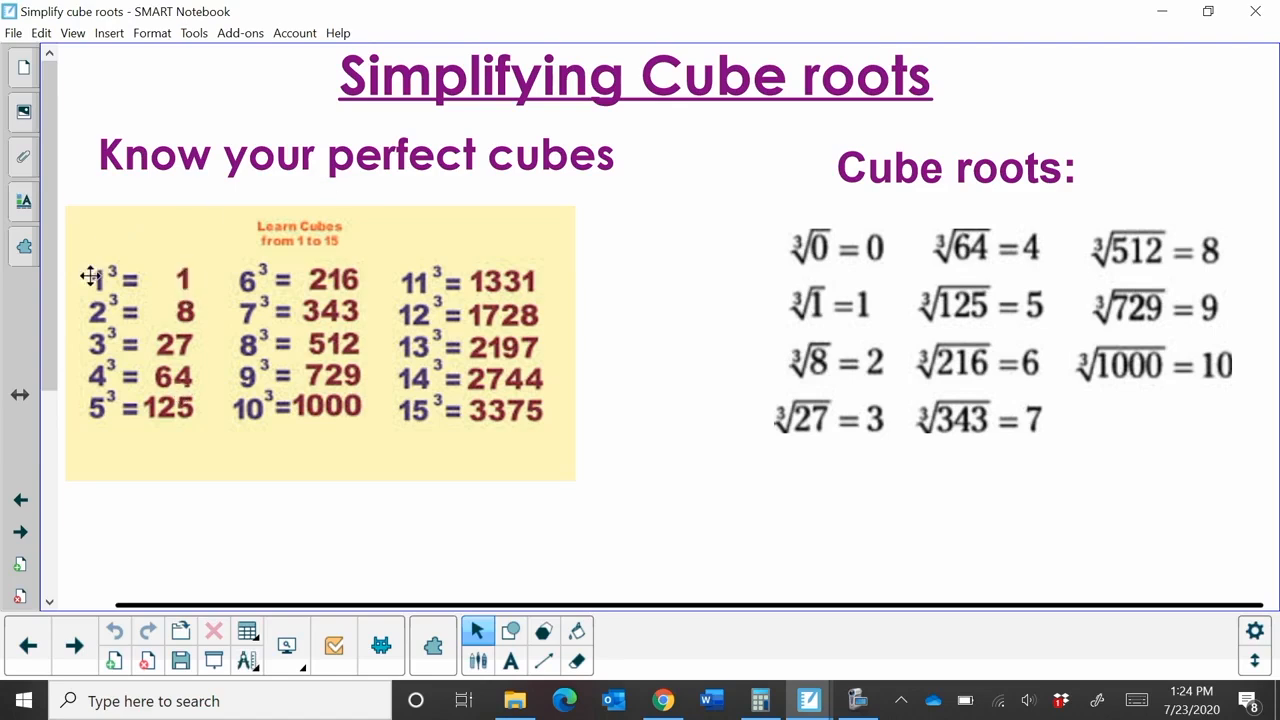
mouse_move(688, 375)
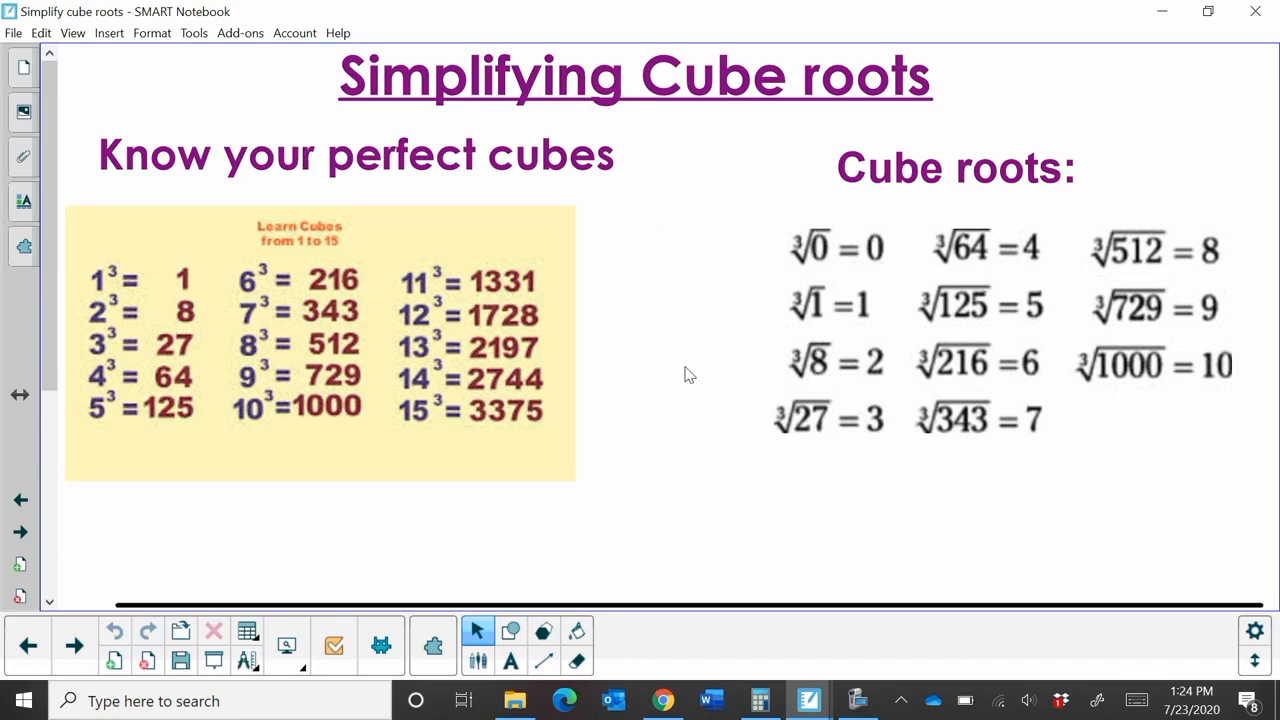
mouse_move(864, 257)
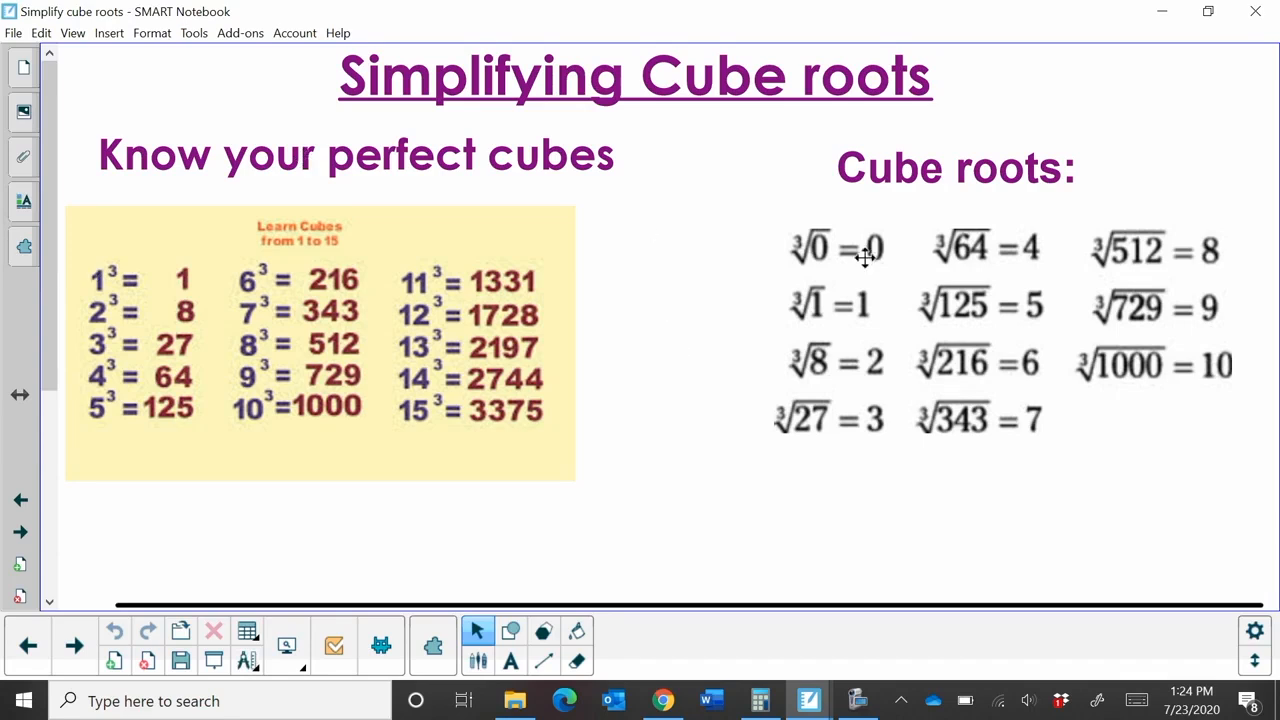
mouse_move(820, 248)
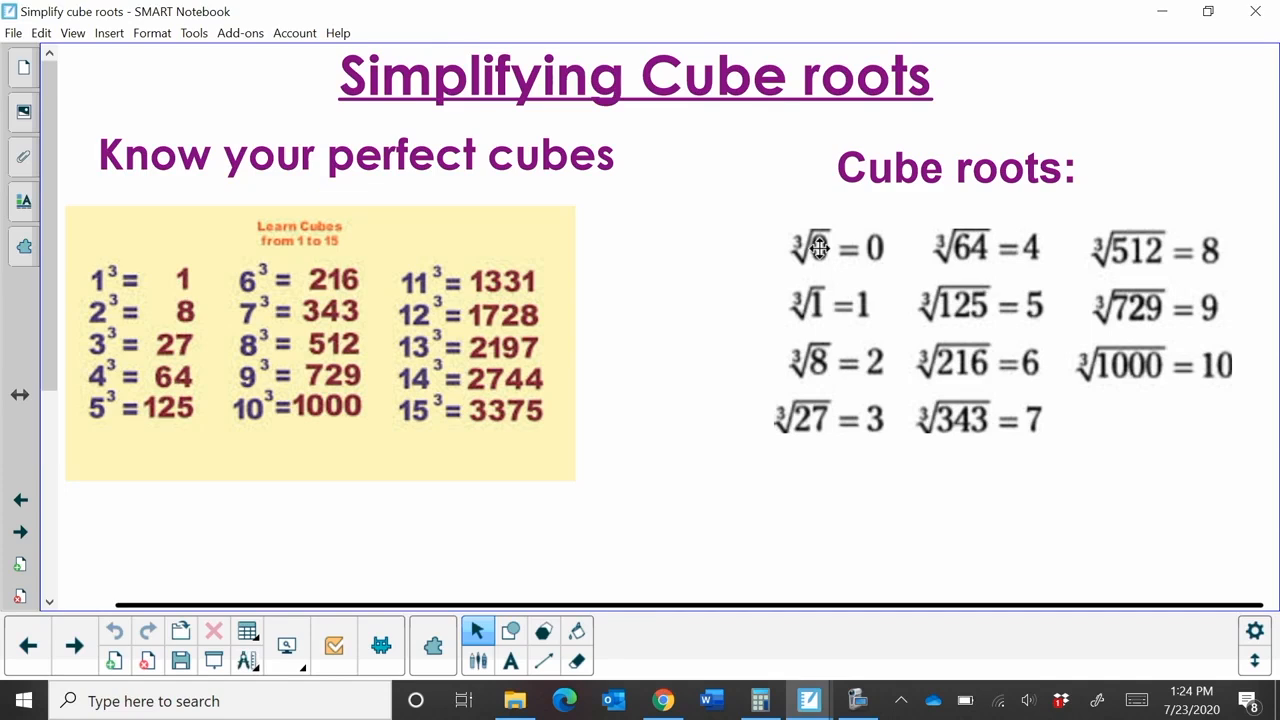
mouse_move(270, 340)
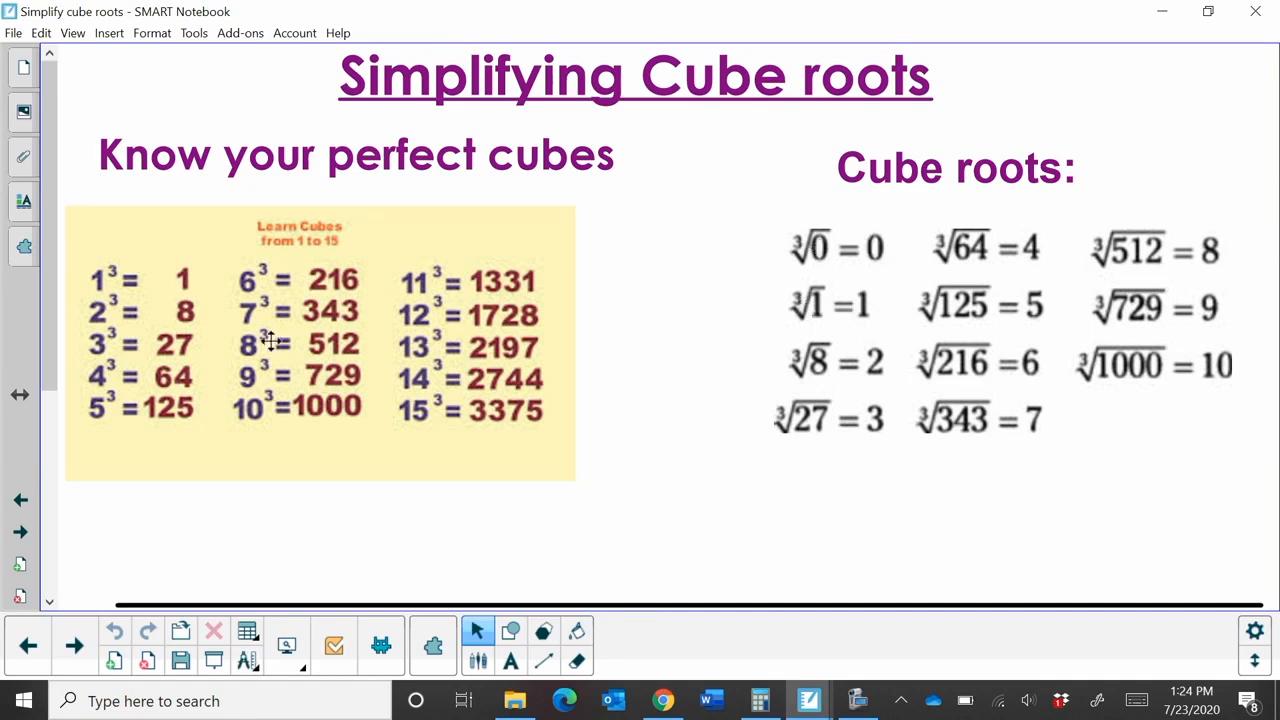
mouse_move(102, 317)
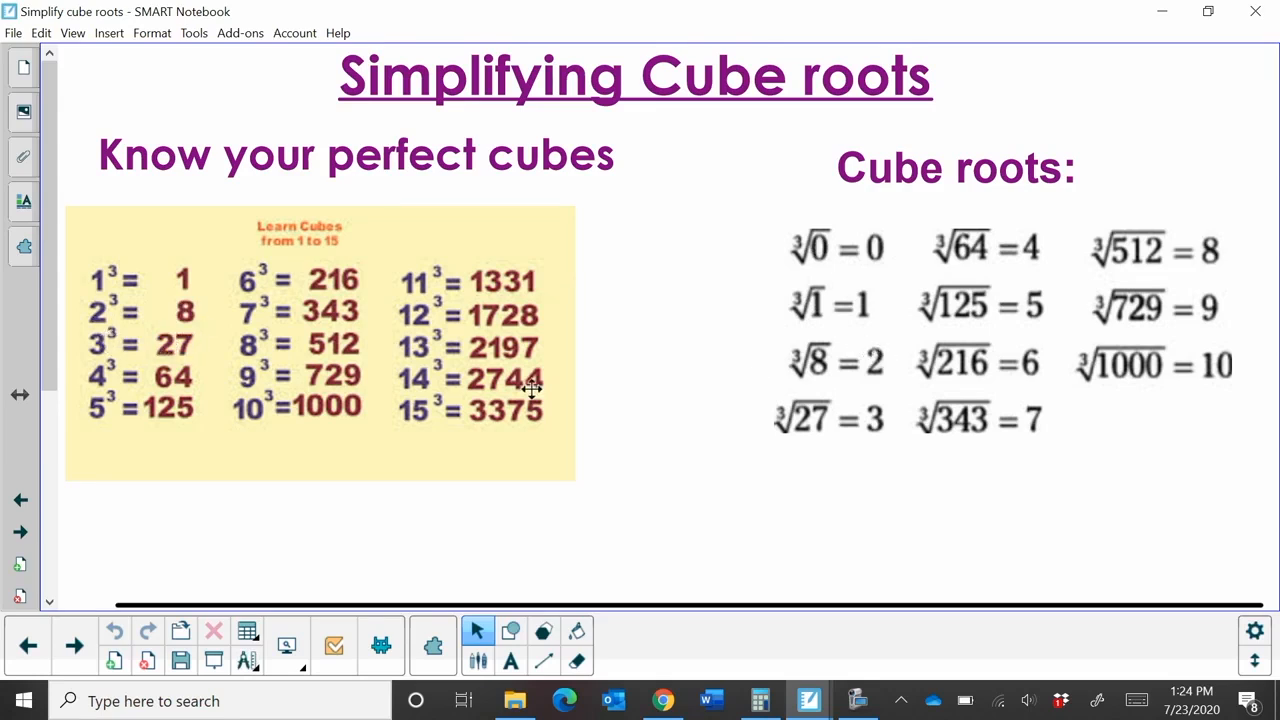
mouse_move(360, 365)
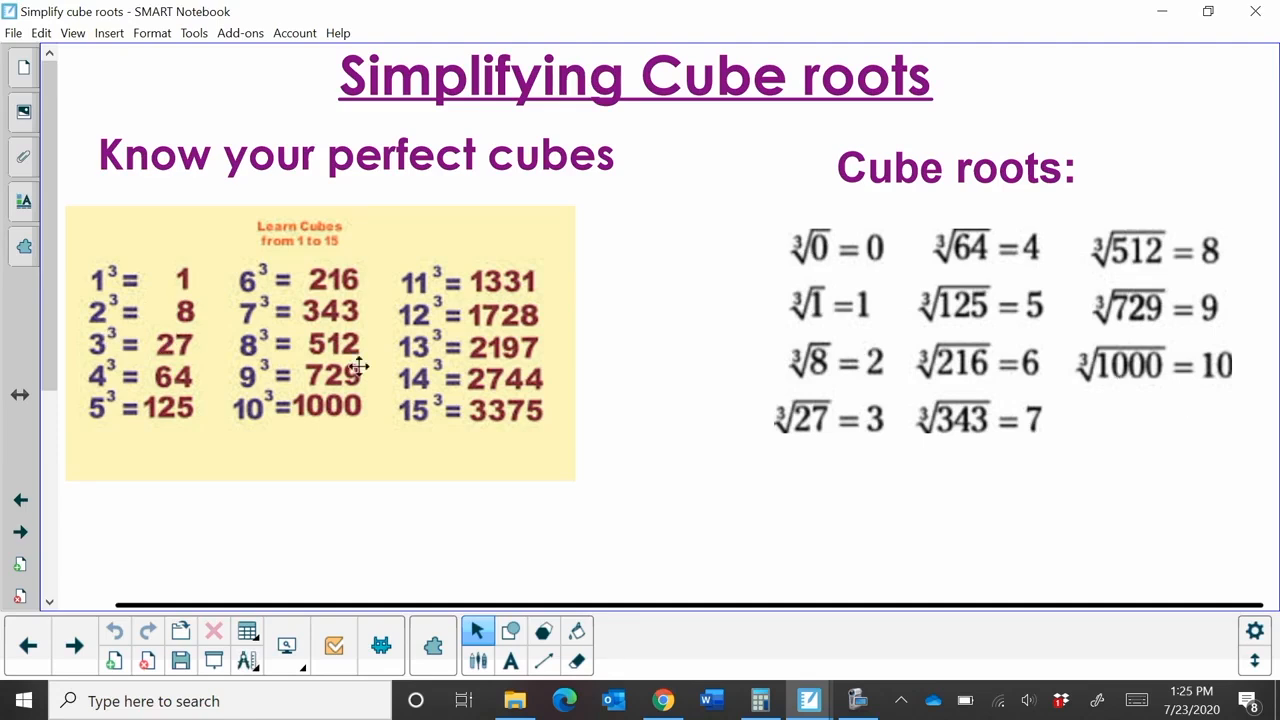
mouse_move(525, 307)
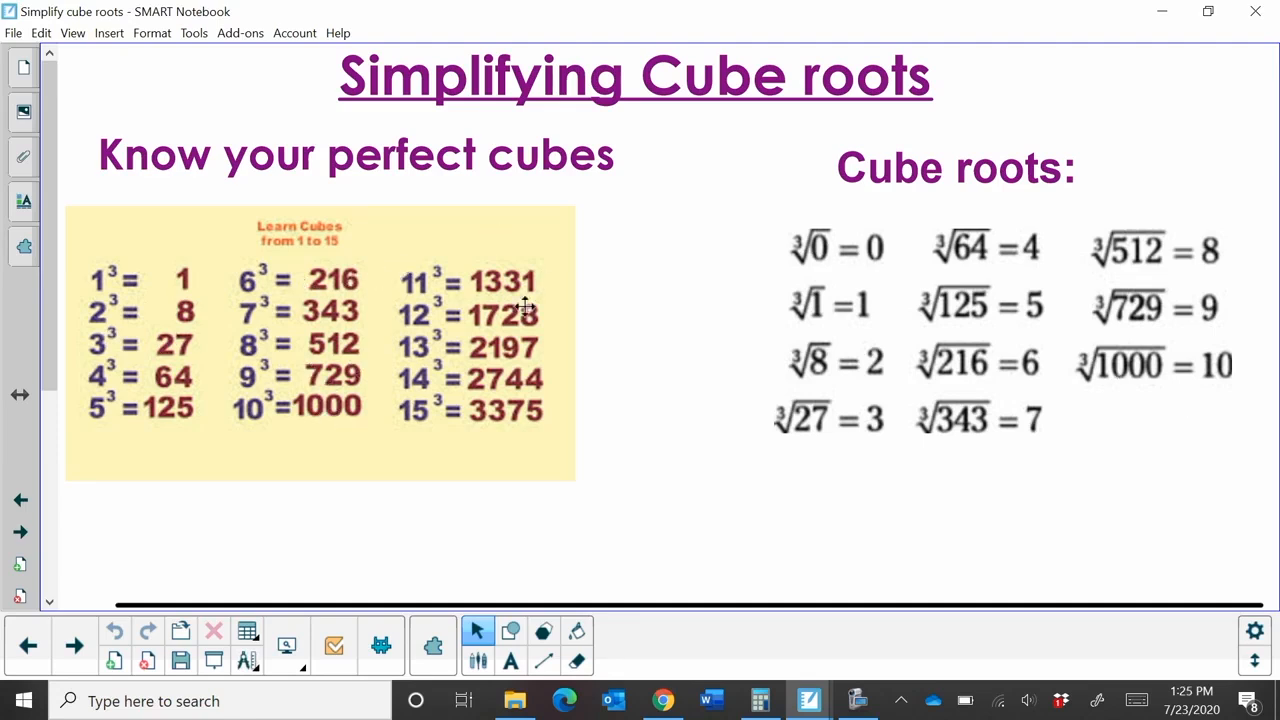
mouse_move(291, 540)
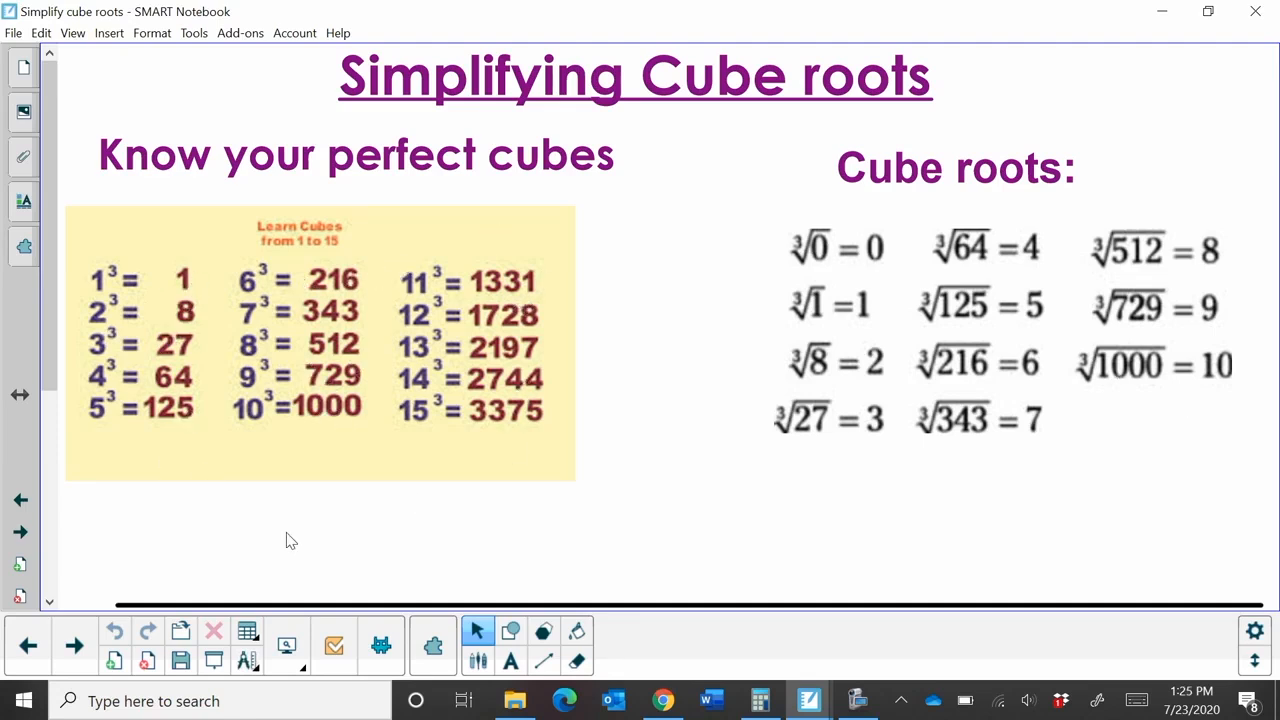